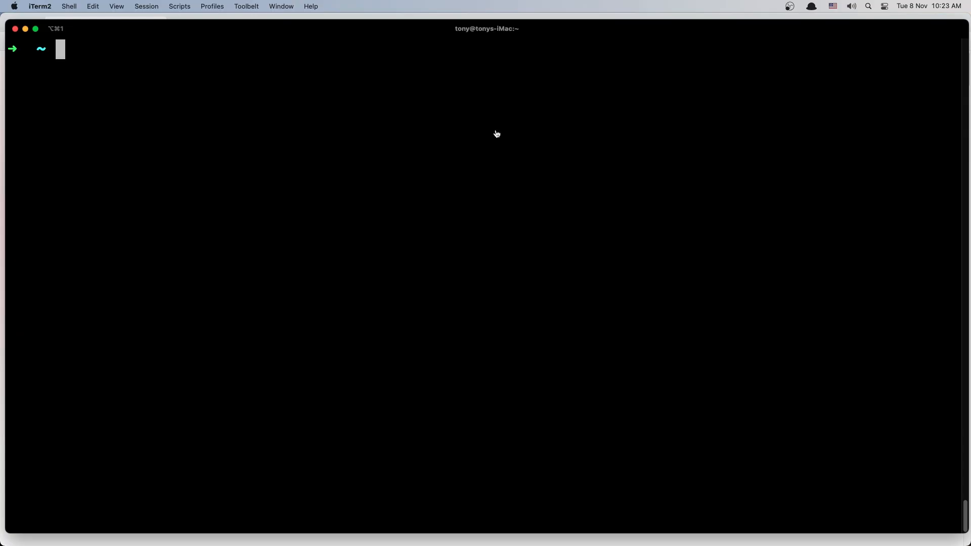
# In iTerm2, cd into Sites/laravel-breeze-api and open the project with 'code .'.
pyautogui.write('cd')
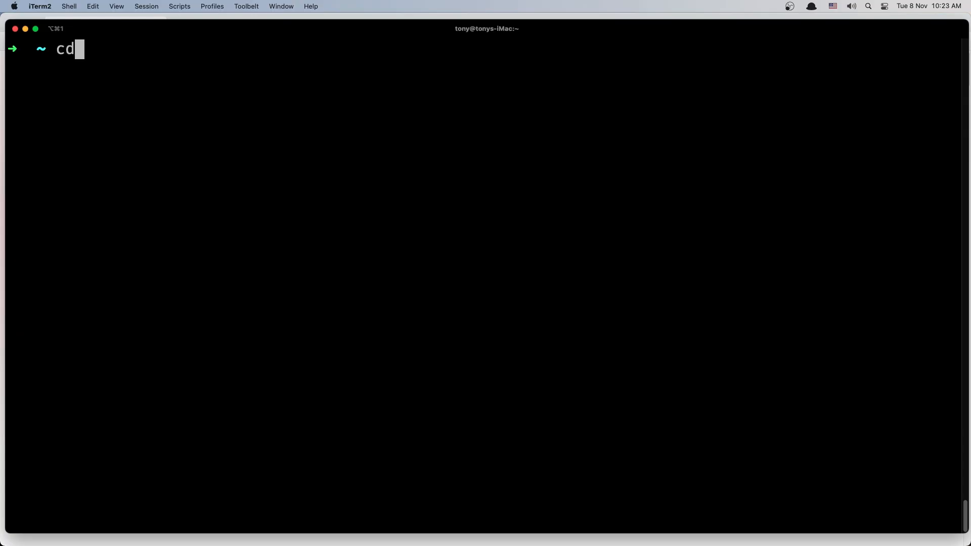
pyautogui.write('Sites')
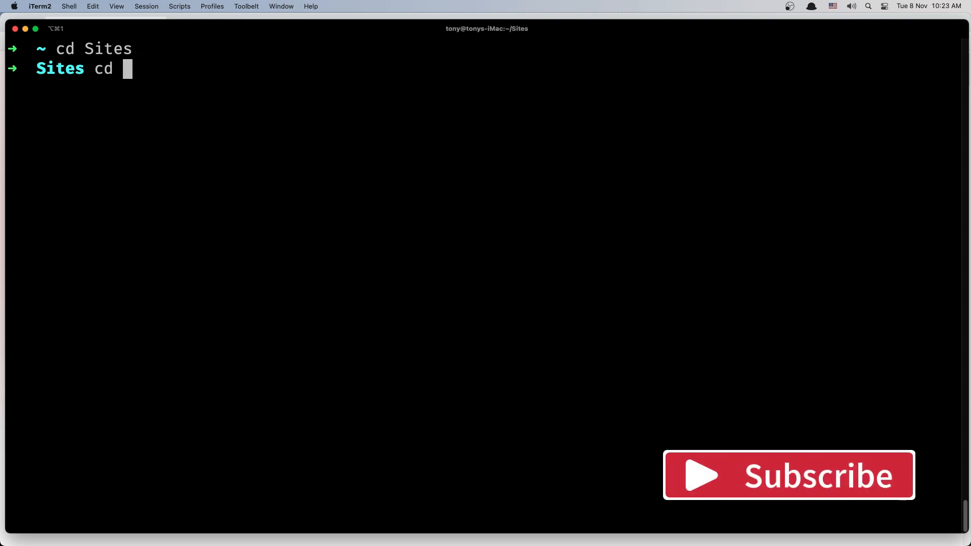
pyautogui.write('l')
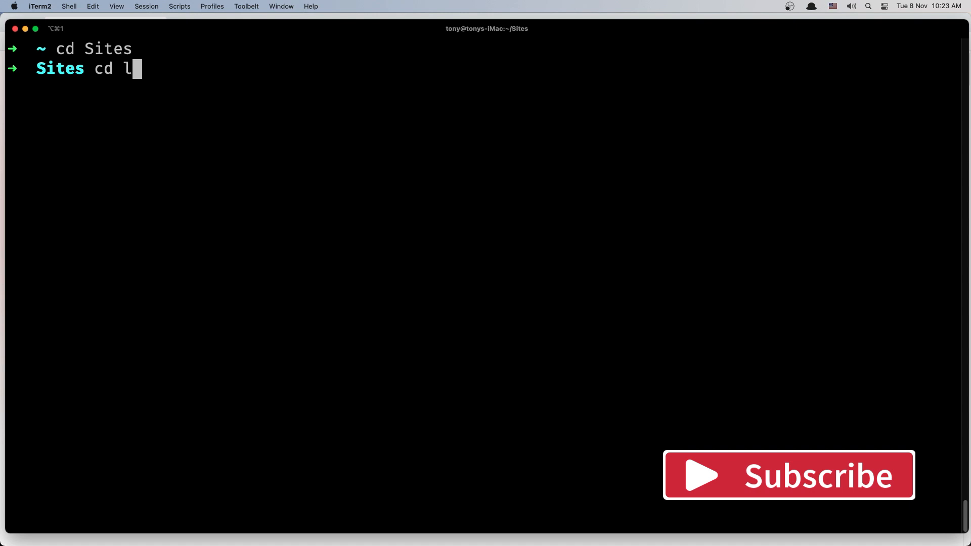
pyautogui.write('aravel-')
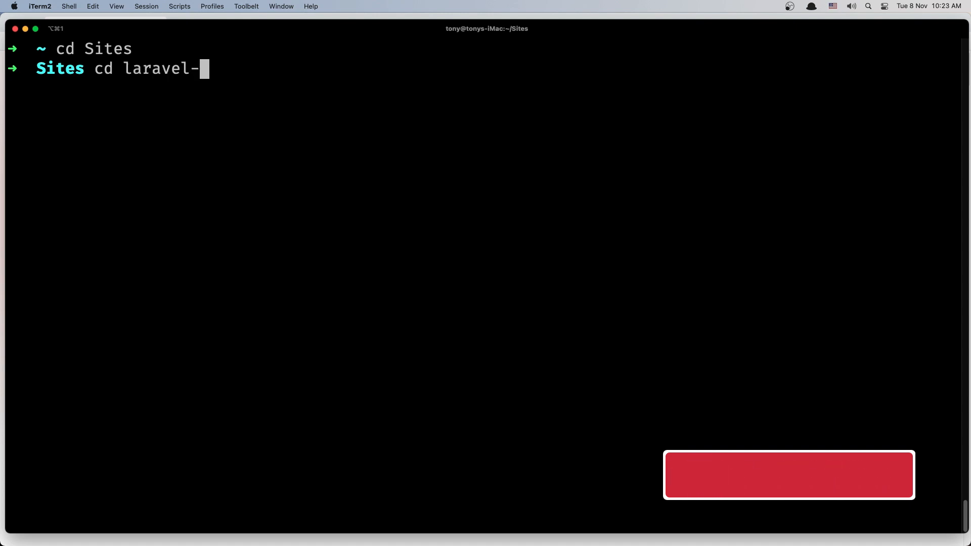
pyautogui.write('breeze-api')
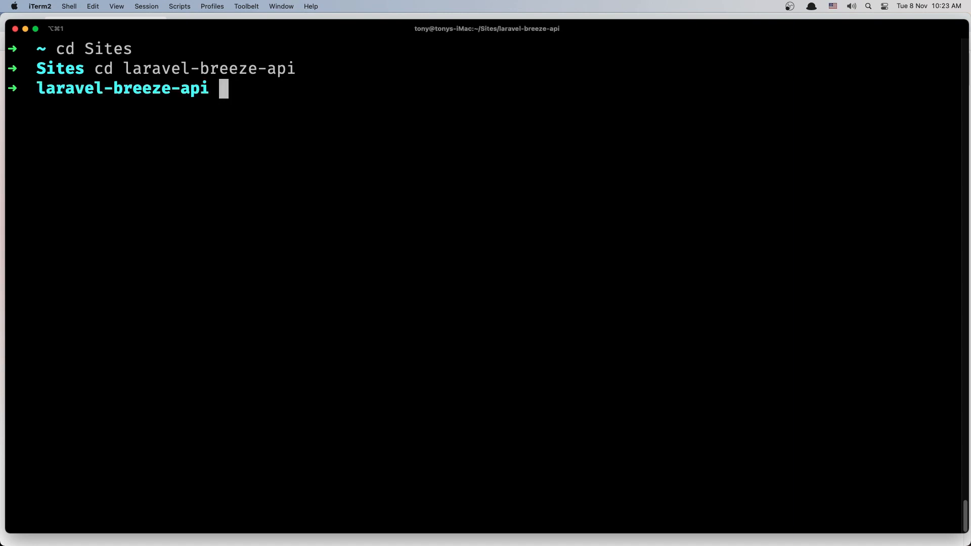
pyautogui.write('code')
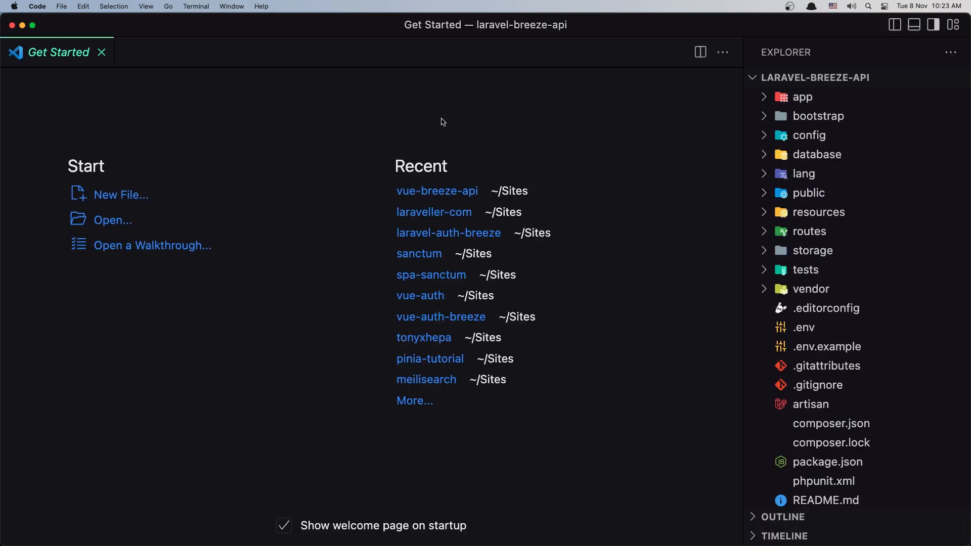
# Close the Get Started page and browse the resources, views and js folders in Explorer.
pyautogui.click(101, 52)
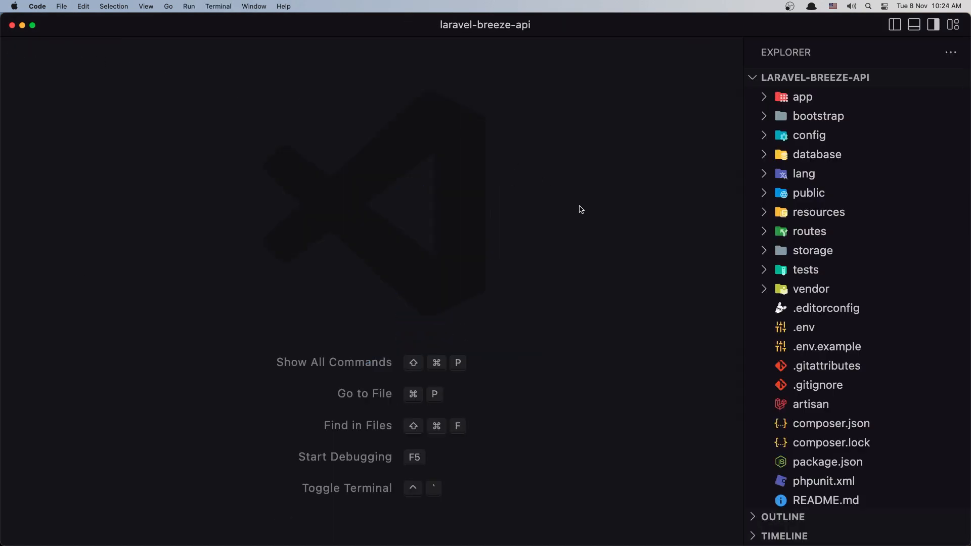
pyautogui.click(818, 212)
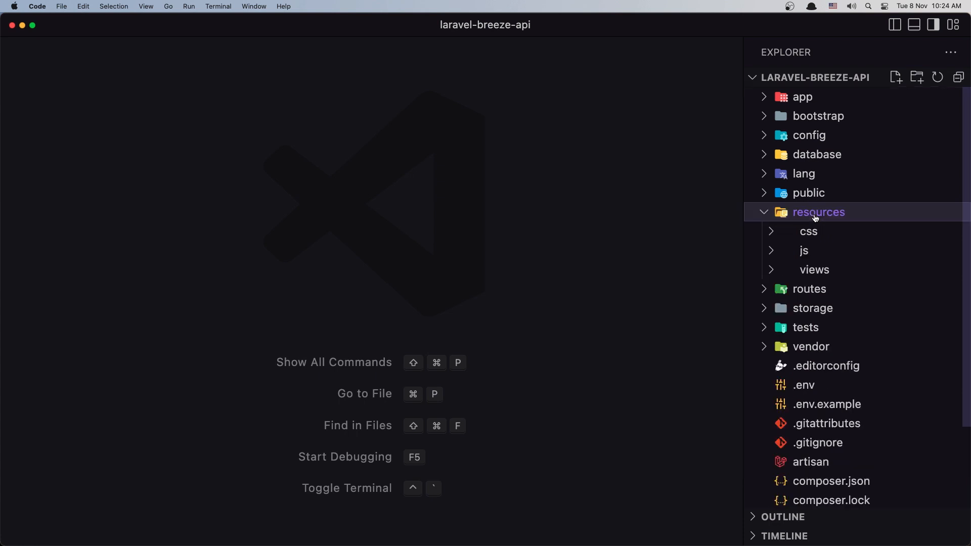
pyautogui.click(815, 269)
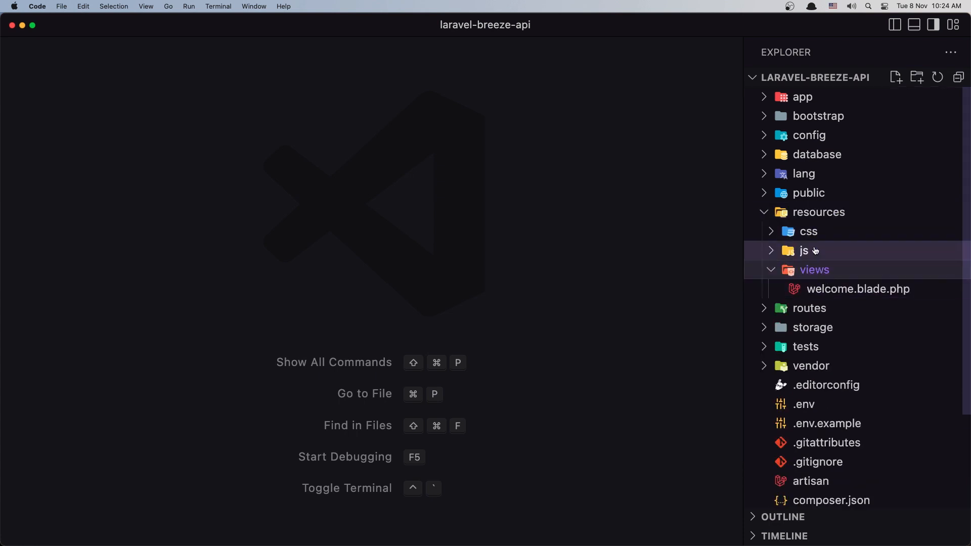
pyautogui.click(804, 251)
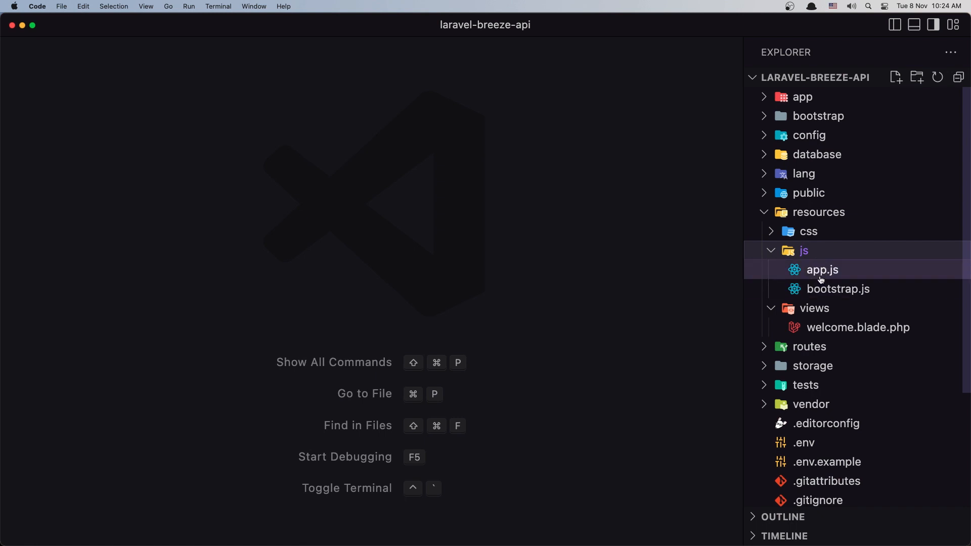
pyautogui.click(804, 251)
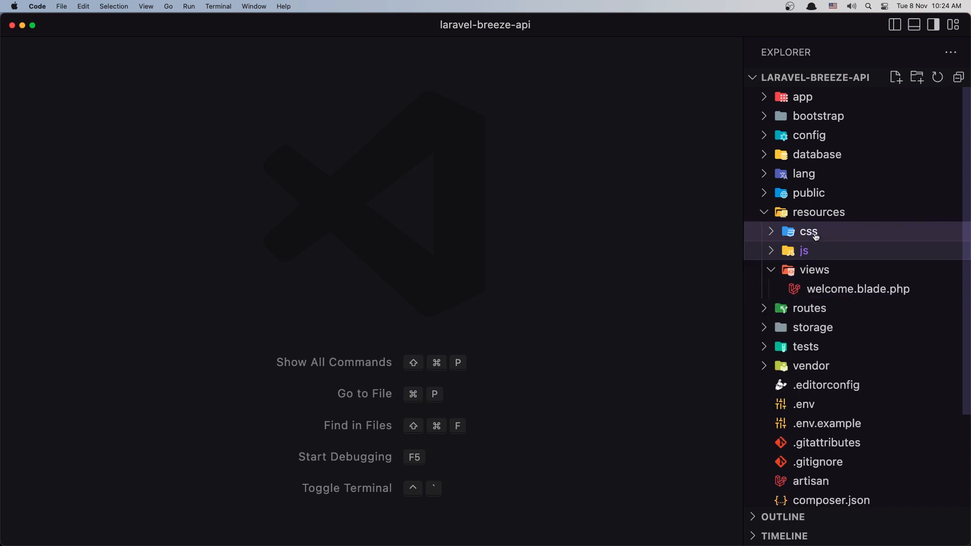
pyautogui.click(809, 231)
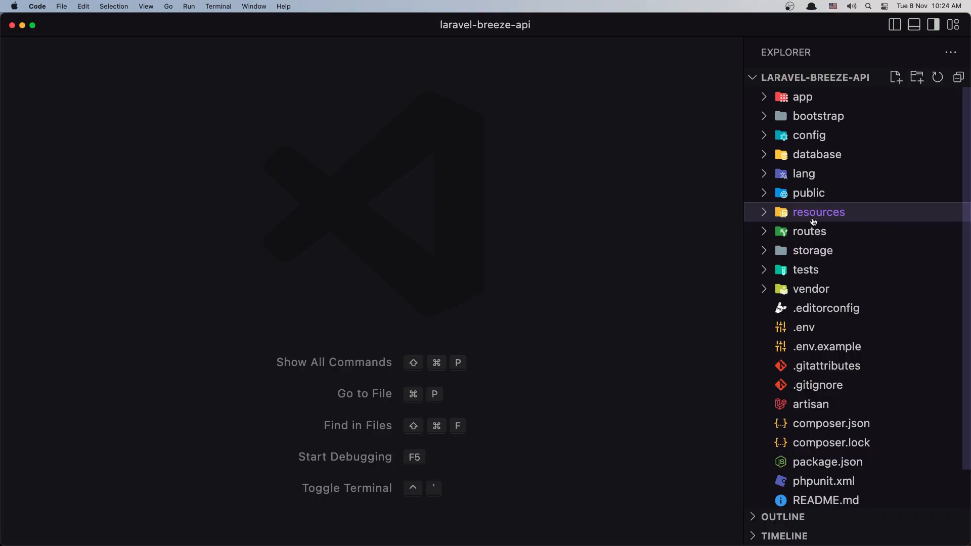
pyautogui.click(817, 212)
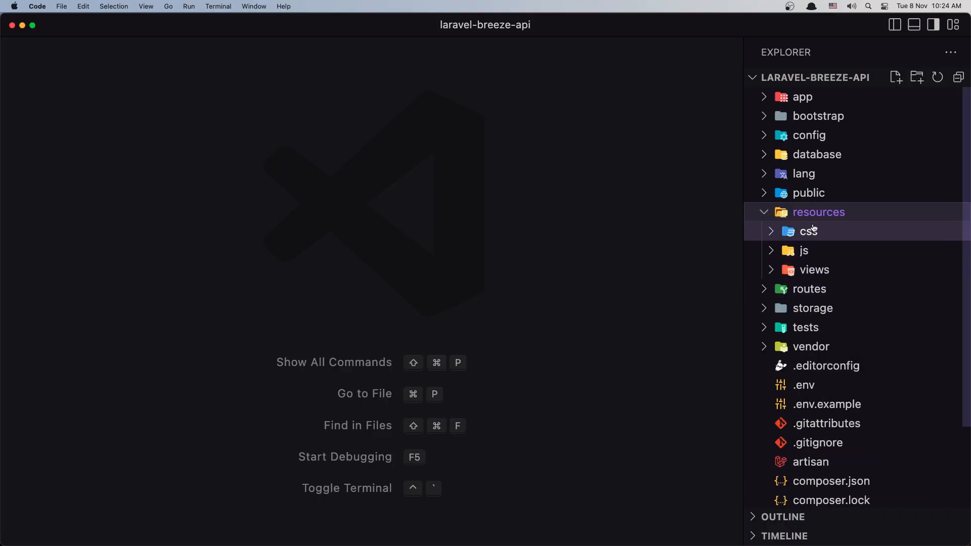
pyautogui.click(814, 270)
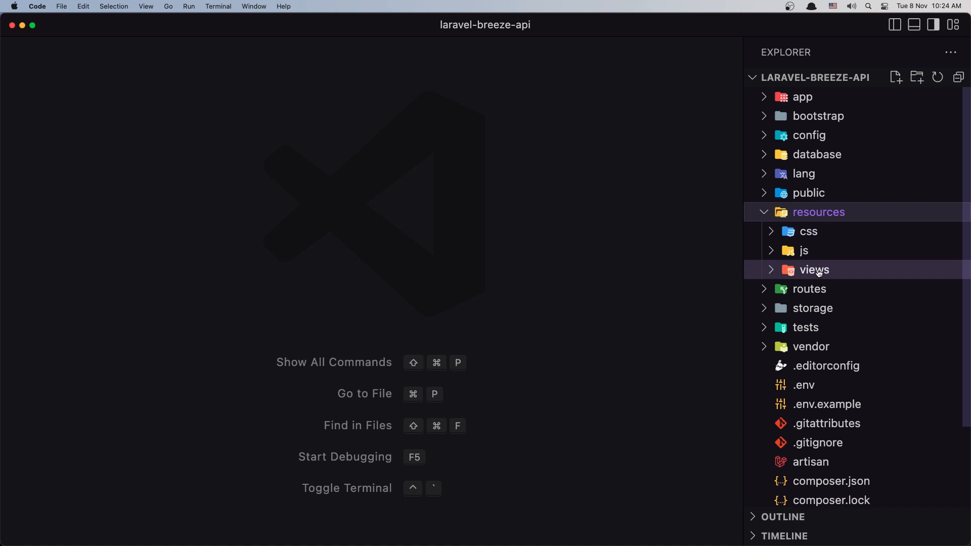
pyautogui.click(819, 212)
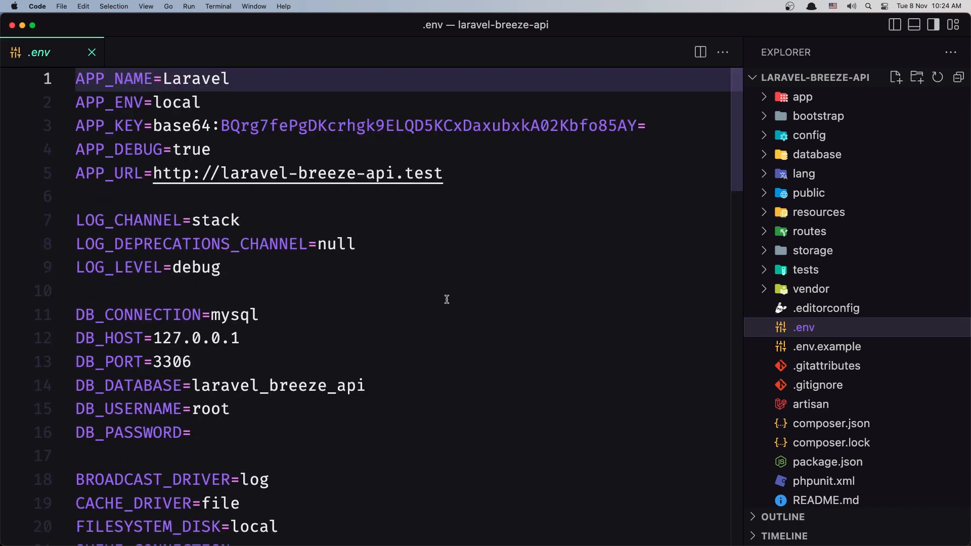
pyautogui.moveTo(223, 173)
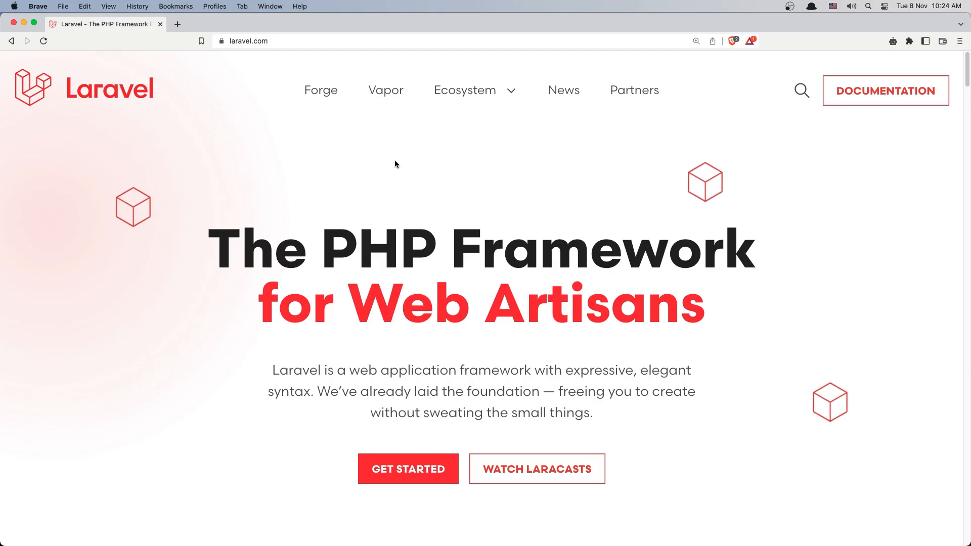
pyautogui.moveTo(884, 90)
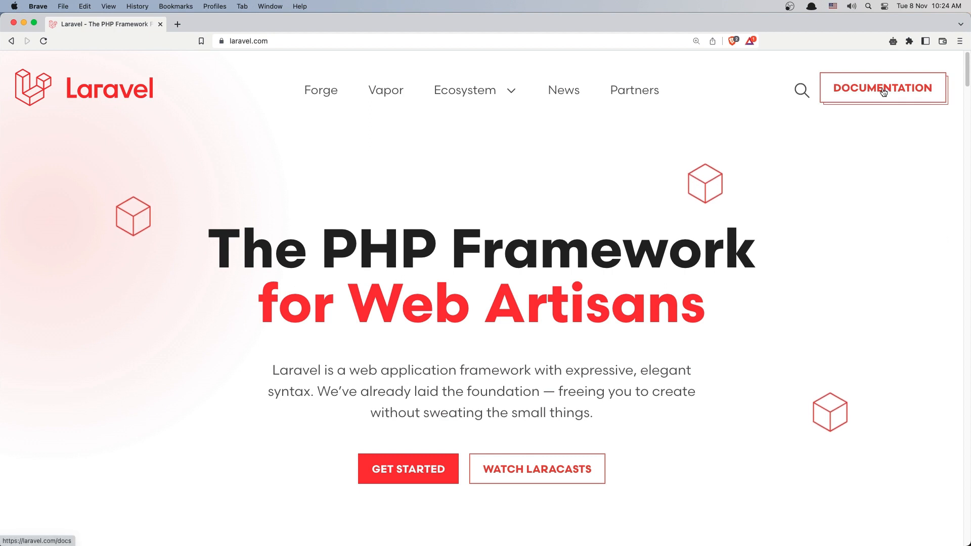
# Open Laravel's Starter Kits docs at Breeze Installation and copy the composer require command.
pyautogui.click(882, 87)
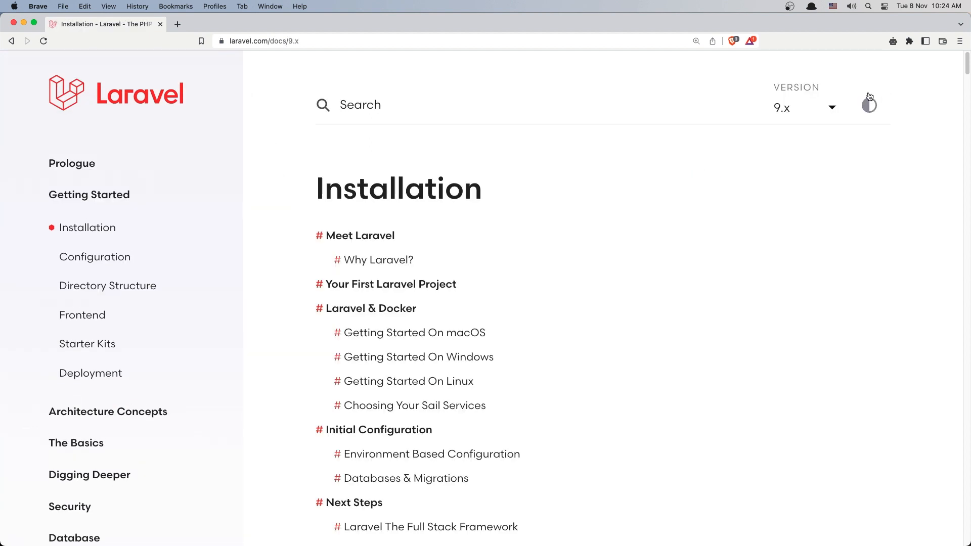
pyautogui.moveTo(127, 344)
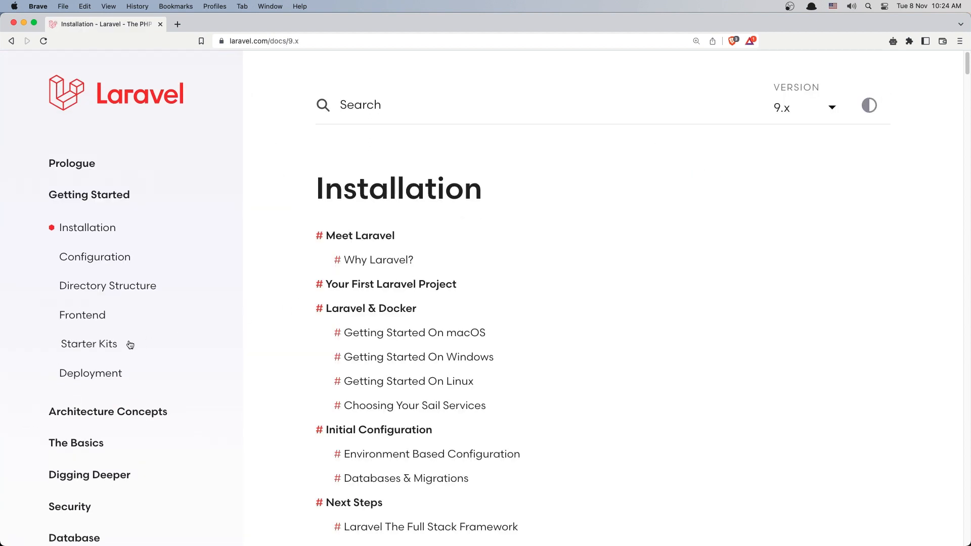
pyautogui.click(88, 344)
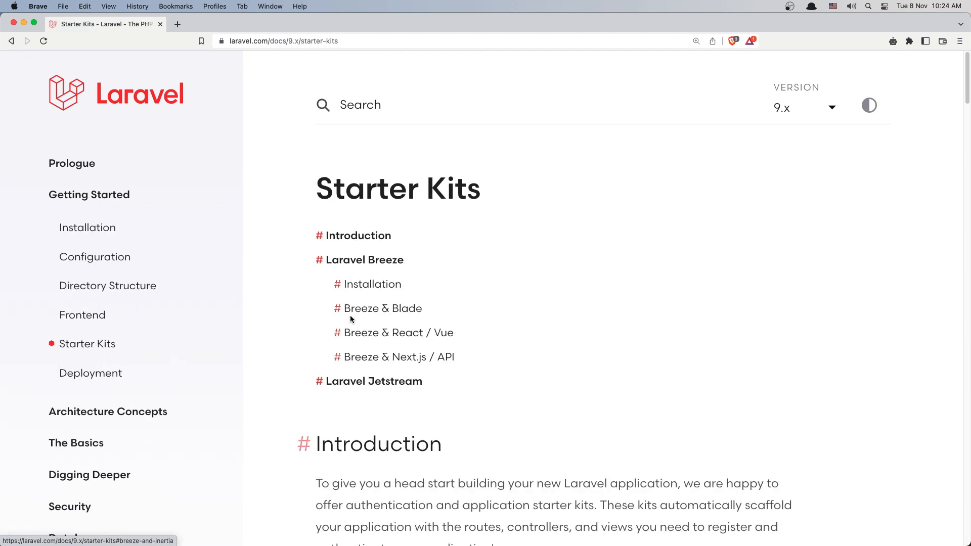
pyautogui.click(372, 283)
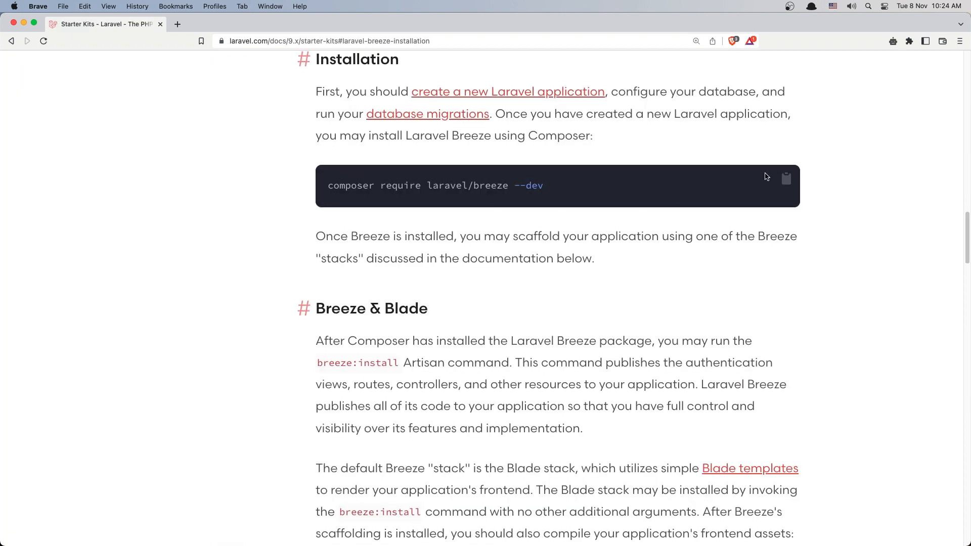
pyautogui.click(786, 179)
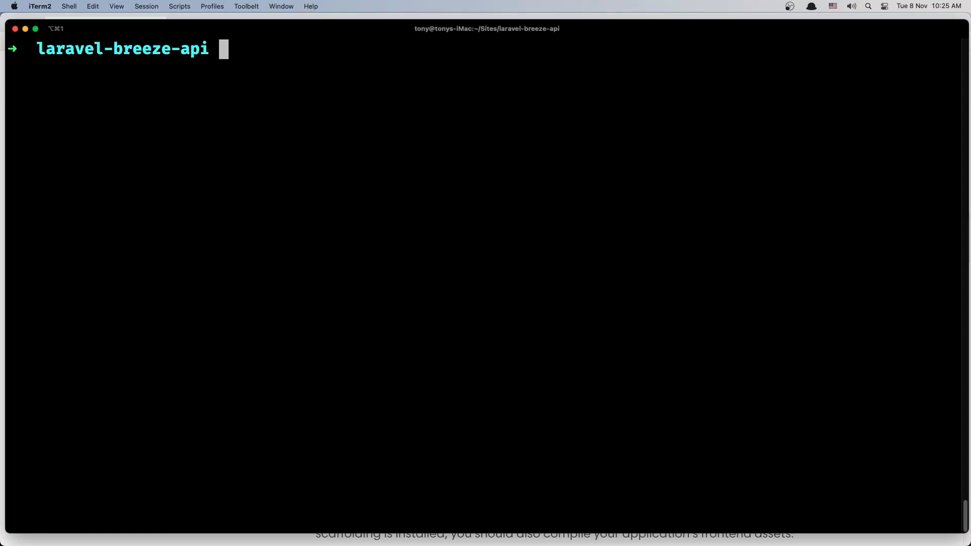
# Run 'composer require laravel/breeze --dev' in the project terminal.
pyautogui.write('composer require laravel/breeze --dev')
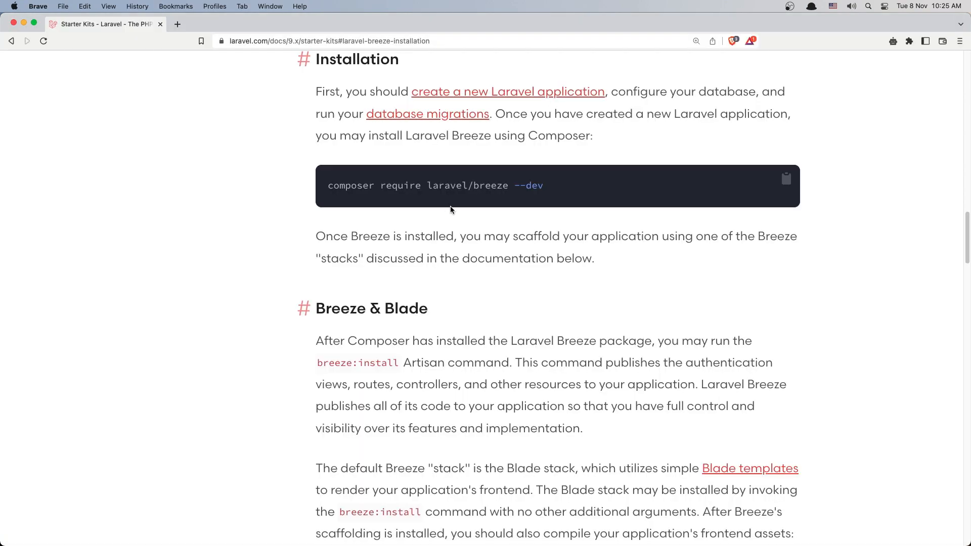
# Scroll the Laravel docs down to the 'php artisan breeze:install api' command.
pyautogui.scroll(-3)
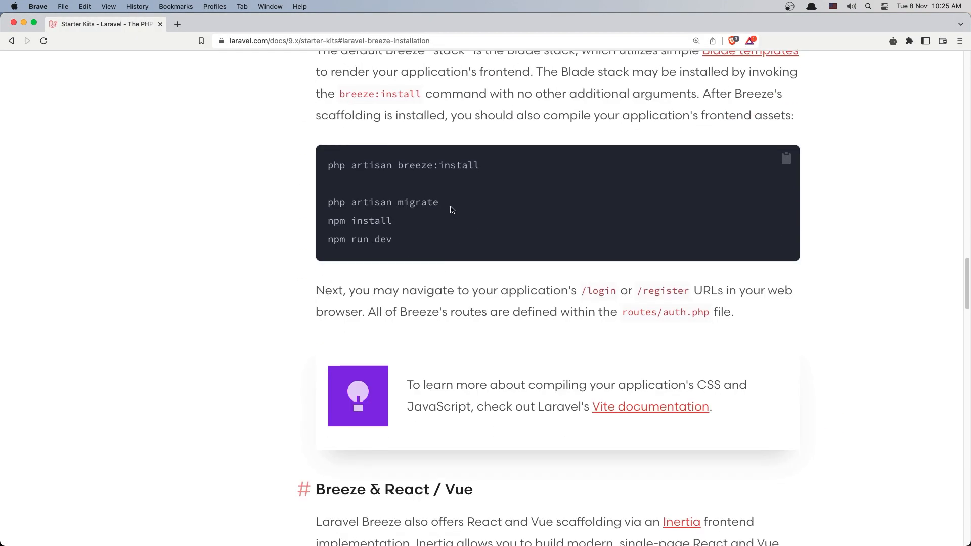
pyautogui.scroll(-3)
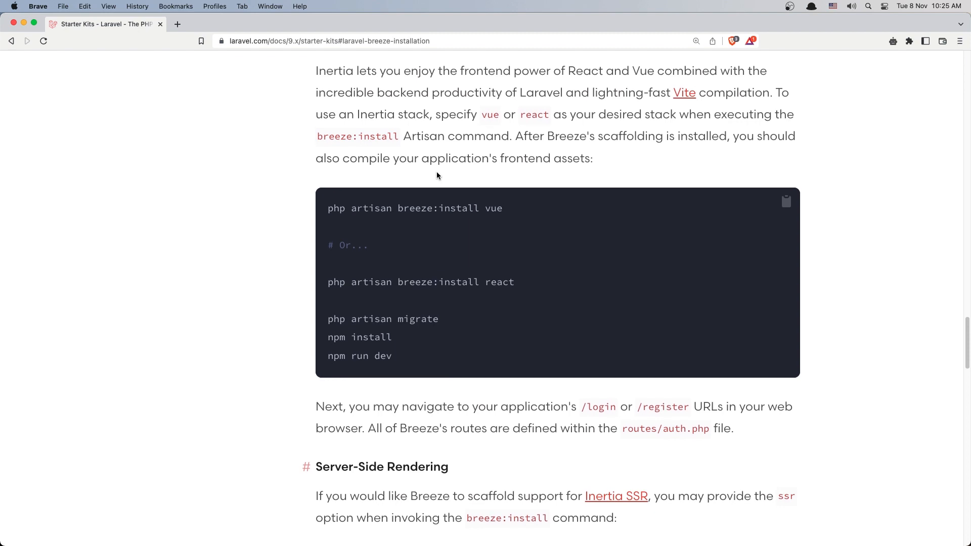
pyautogui.scroll(-3)
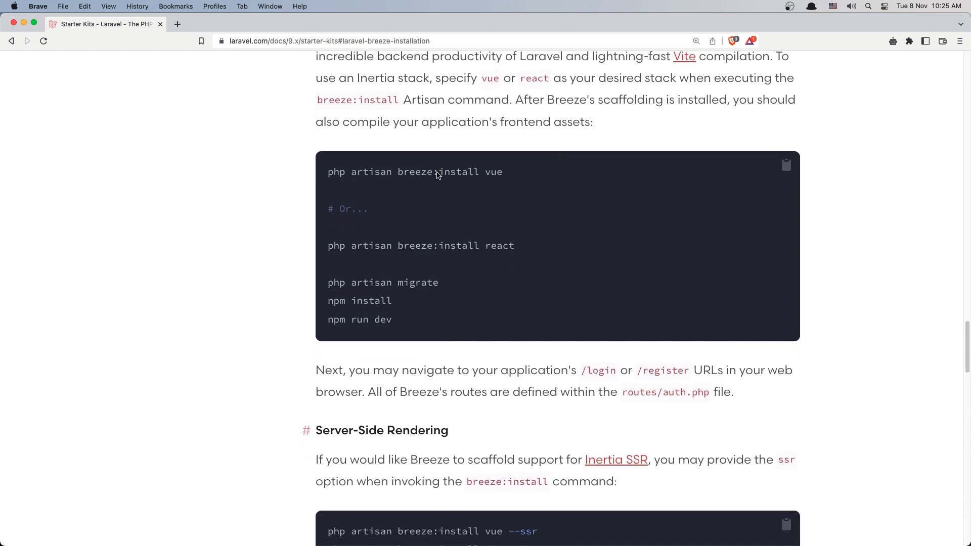
pyautogui.scroll(-3)
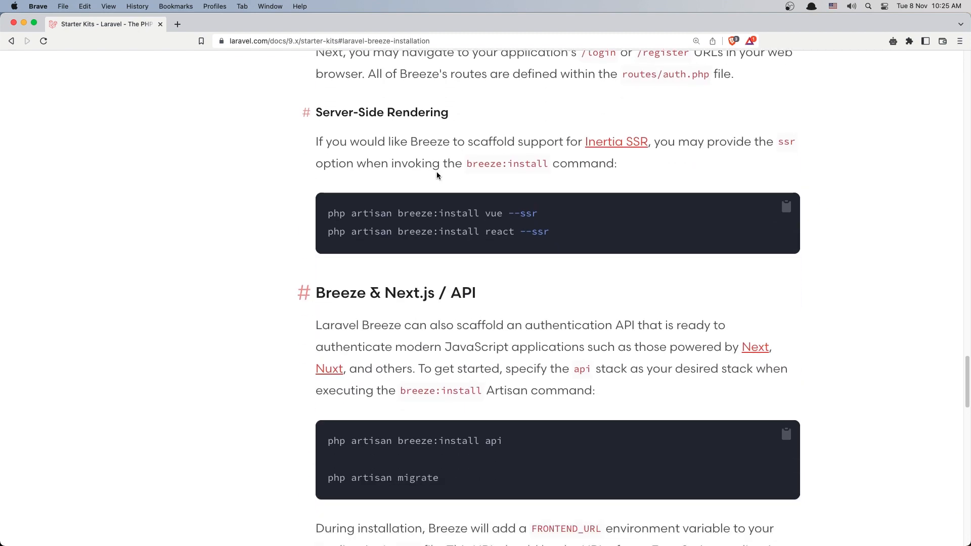
pyautogui.moveTo(616, 142)
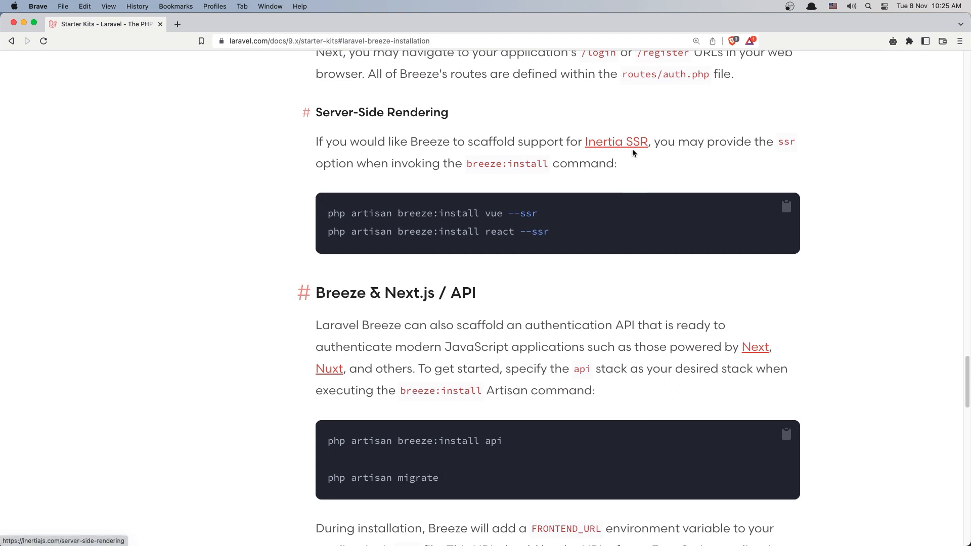
pyautogui.scroll(-3)
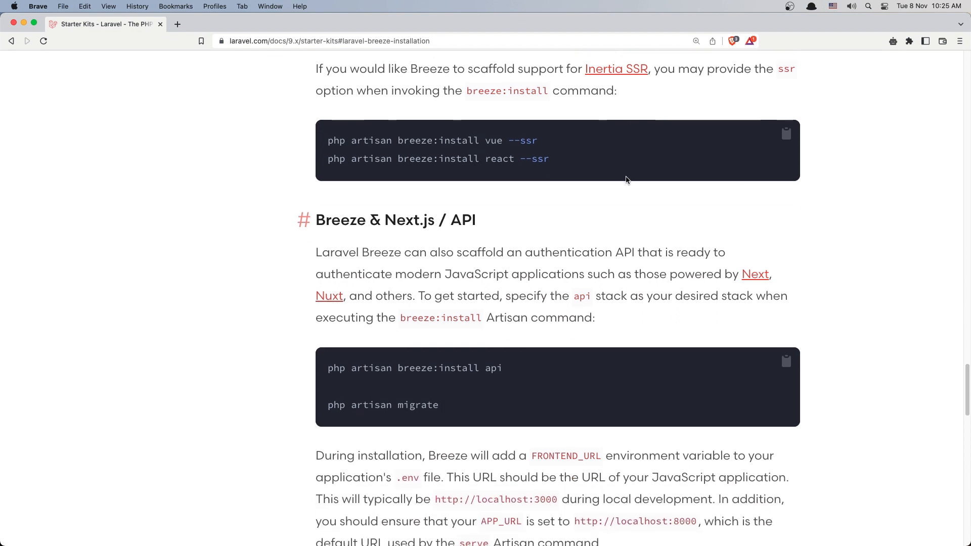
pyautogui.scroll(-3)
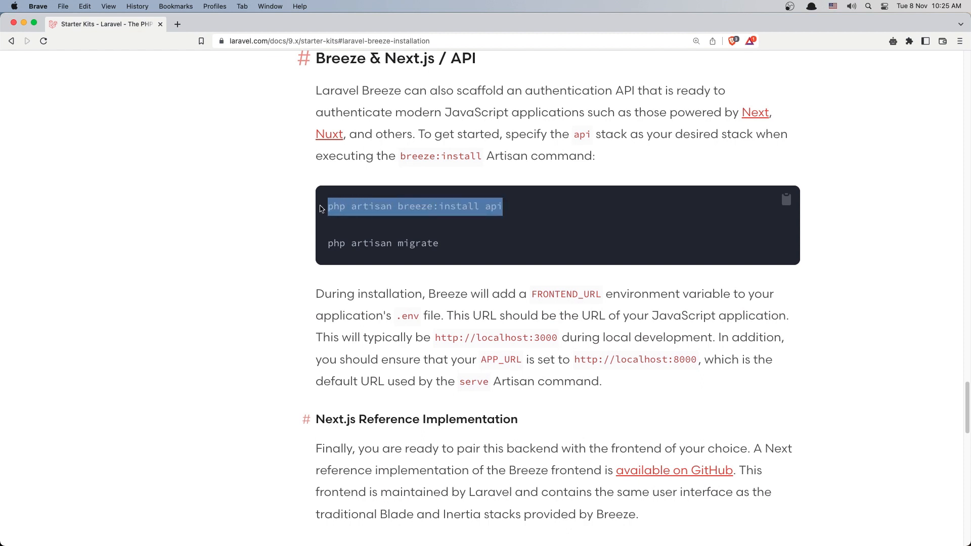
pyautogui.moveTo(321, 209)
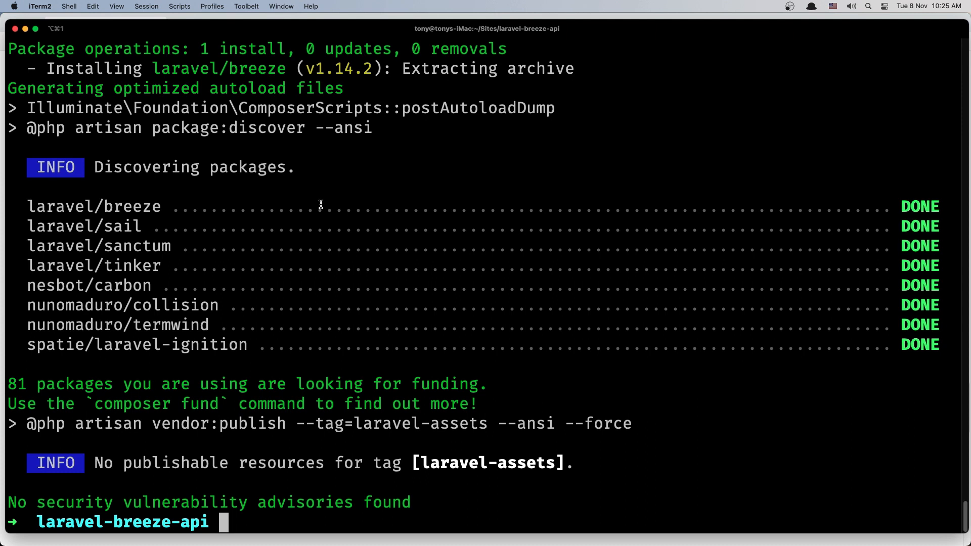
# Run 'php artisan breeze:install api' in the laravel-breeze-api project.
pyautogui.write('php artisan breeze:install api')
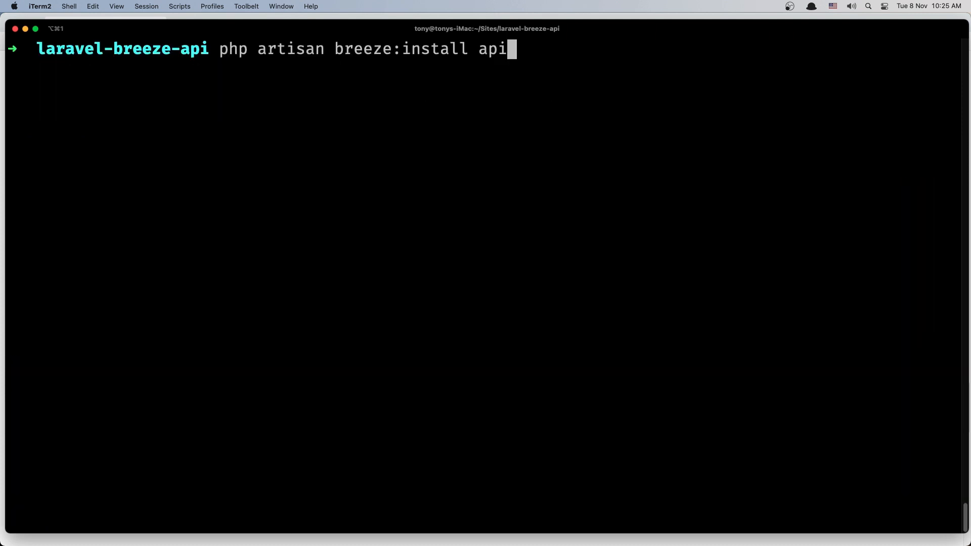
pyautogui.press('enter')
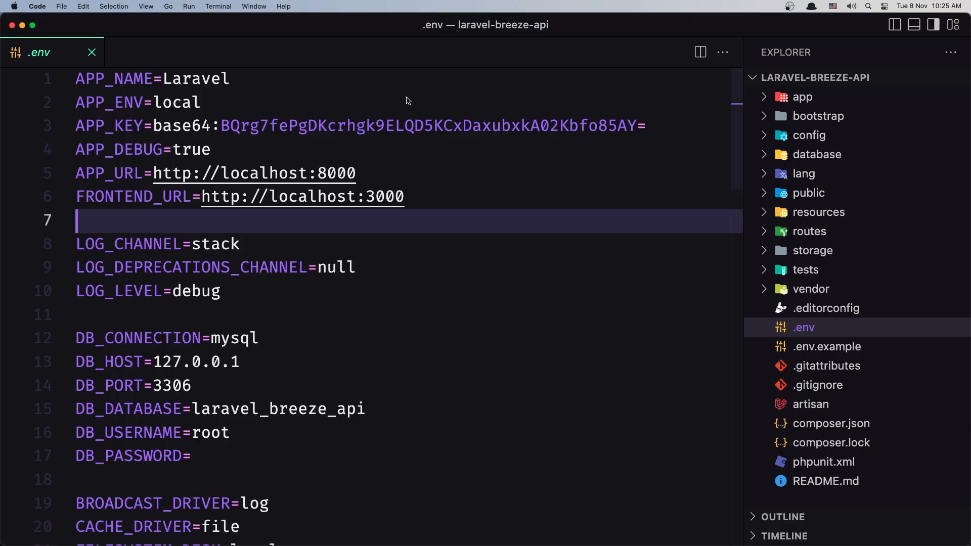
pyautogui.moveTo(114, 179)
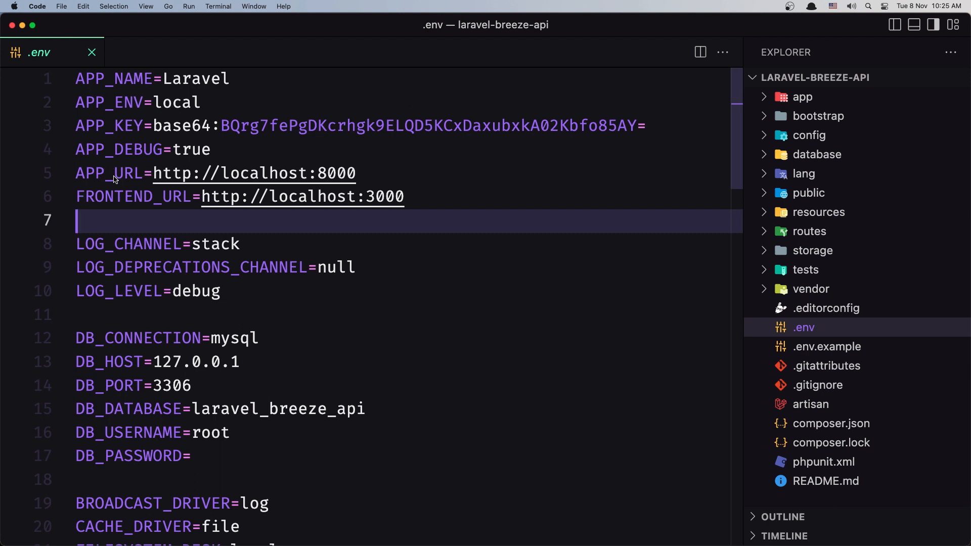
pyautogui.click(223, 174)
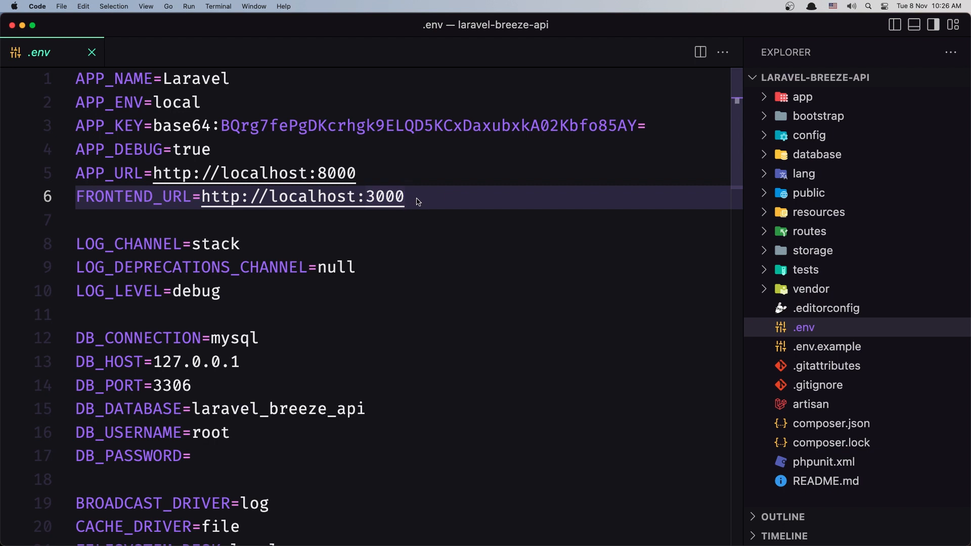
pyautogui.moveTo(368, 200)
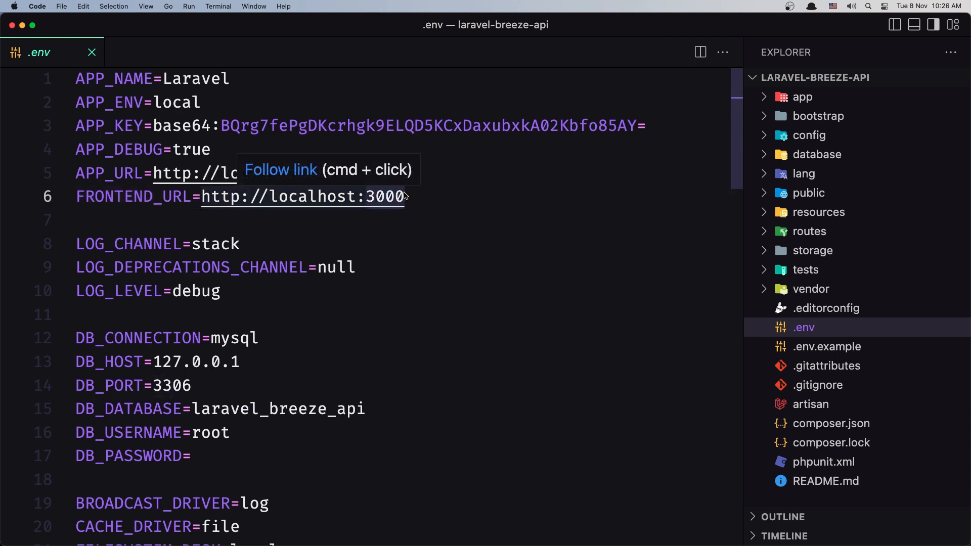
pyautogui.write('5172')
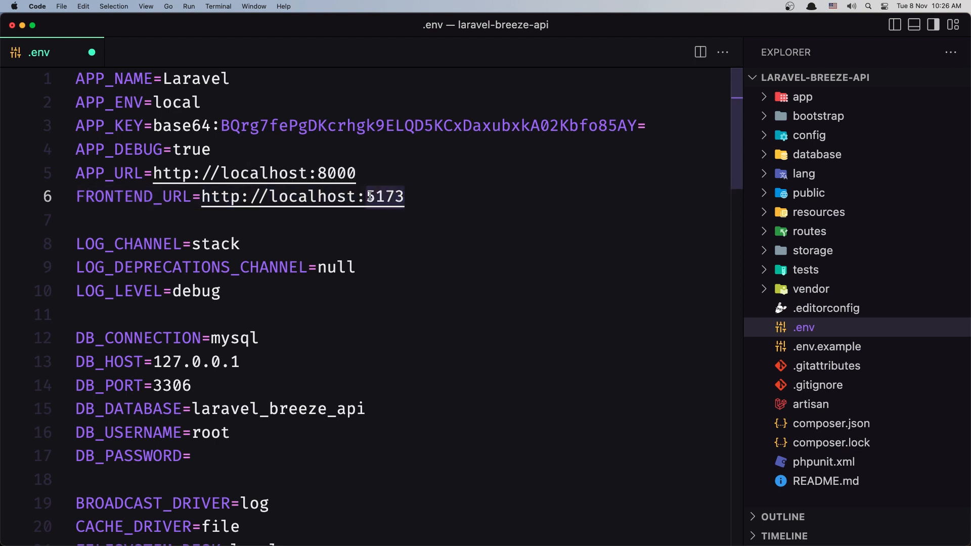
pyautogui.write('3000')
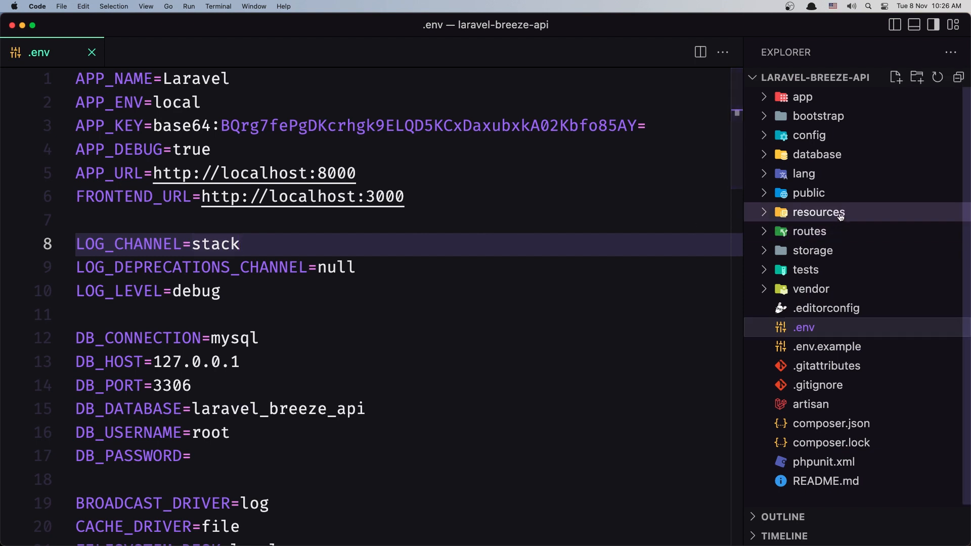
pyautogui.click(818, 211)
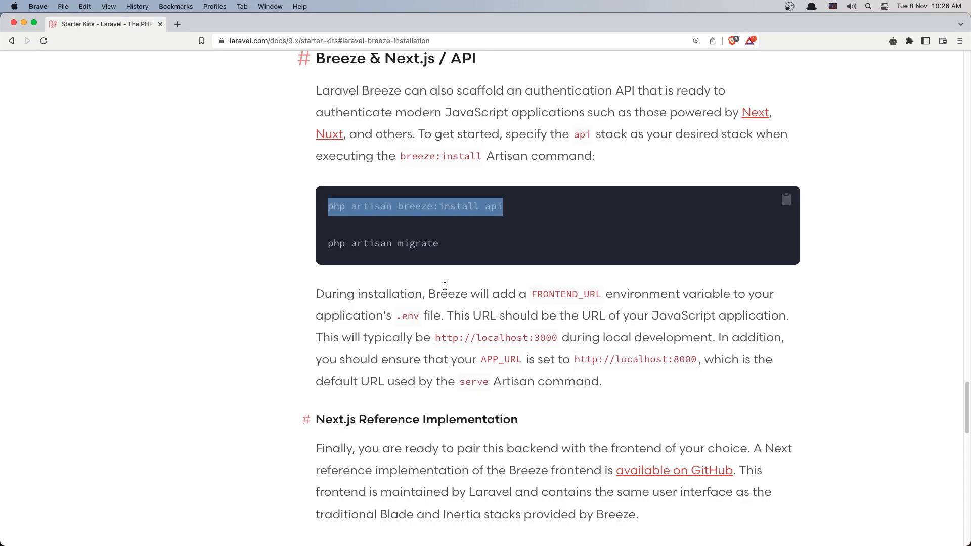
# Search the docs for 'sa' and open Laravel Sanctum at SPA Authentication.
pyautogui.scroll(-3)
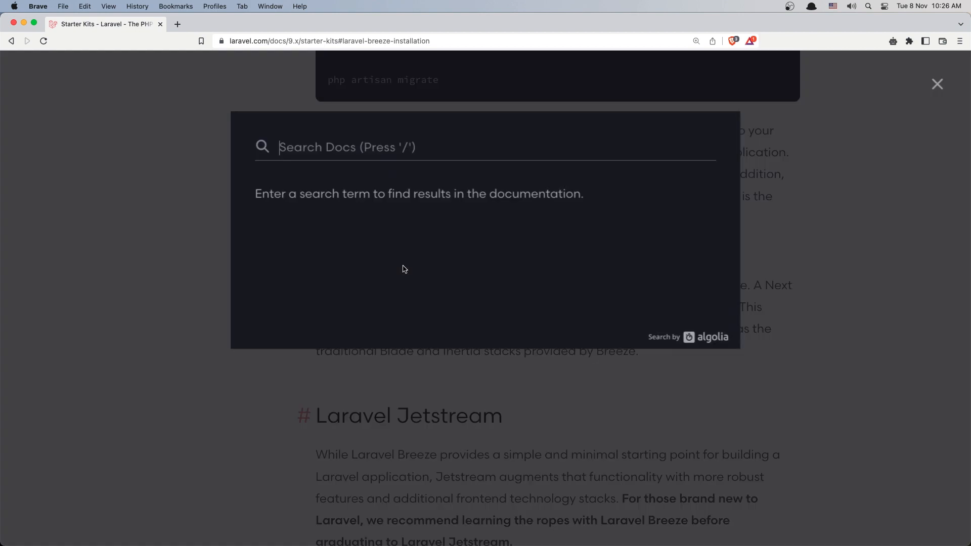
pyautogui.write('sa')
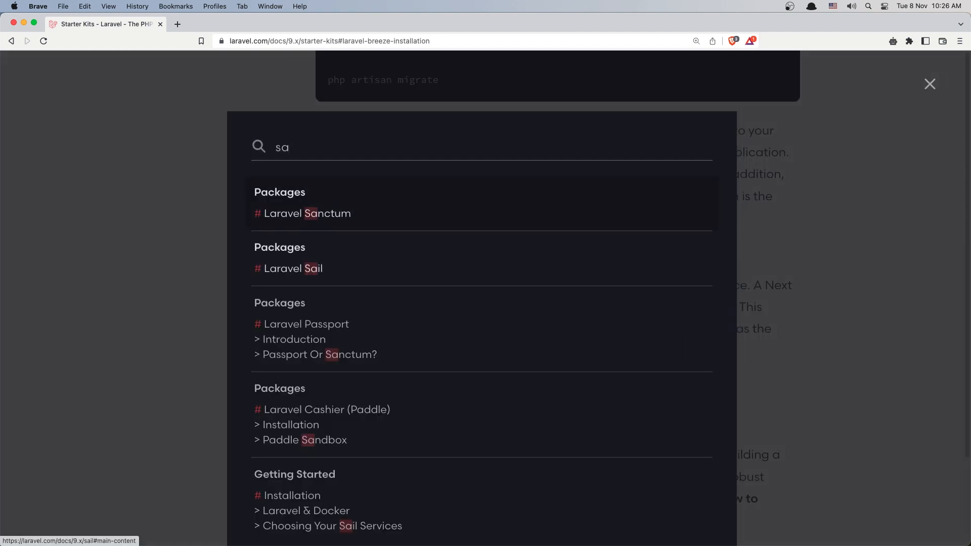
pyautogui.click(308, 213)
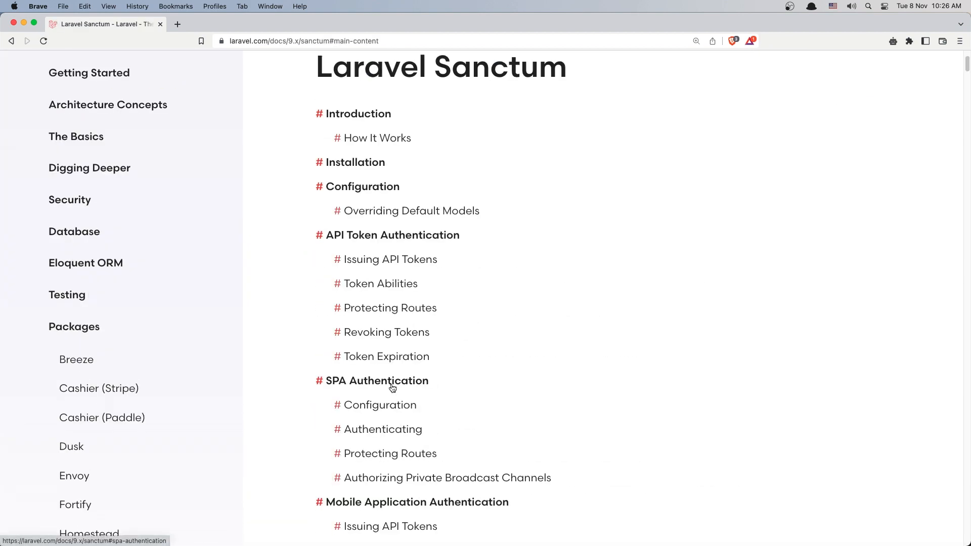
pyautogui.click(377, 381)
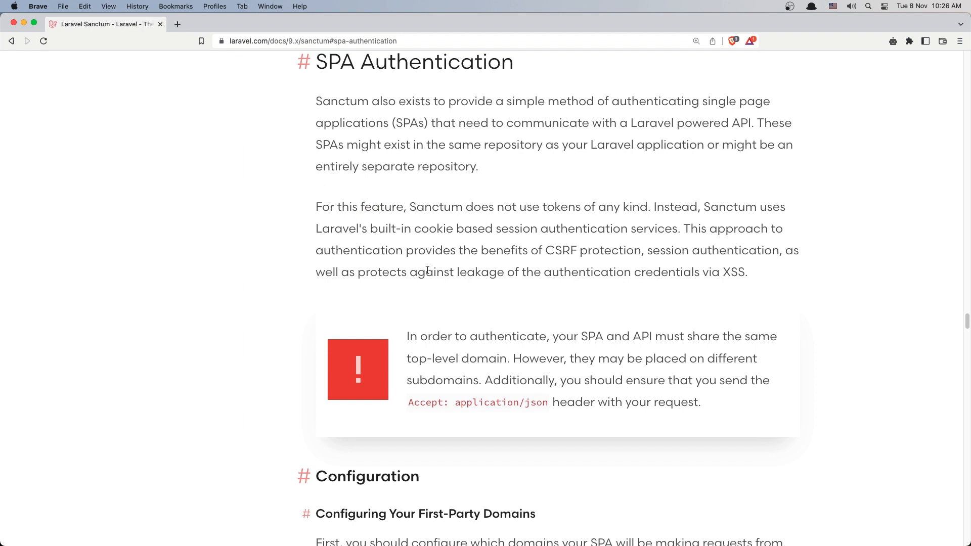
# Highlight the shared-domain requirement note and scroll to Configuring Your First-Party Domains.
pyautogui.scroll(-3)
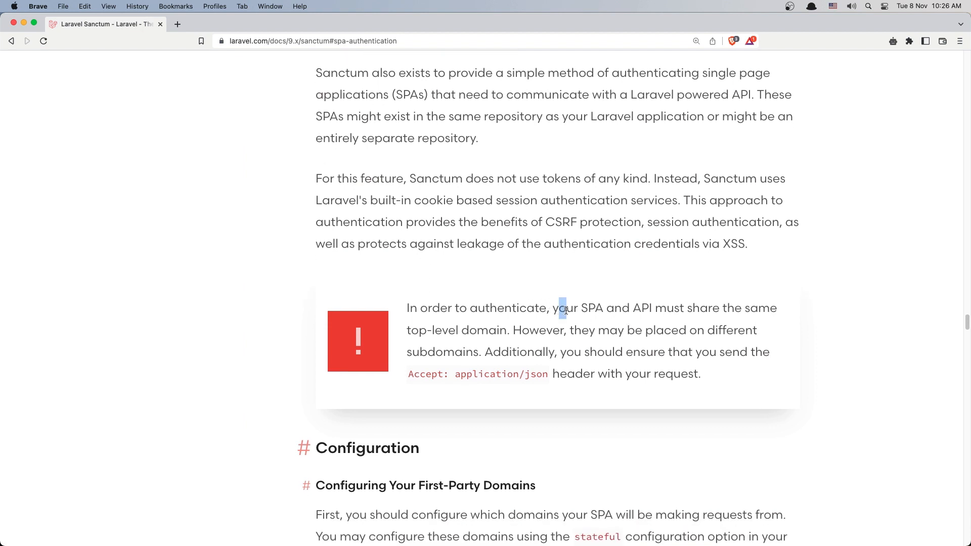
pyautogui.moveTo(561, 308); pyautogui.dragTo(651, 308)
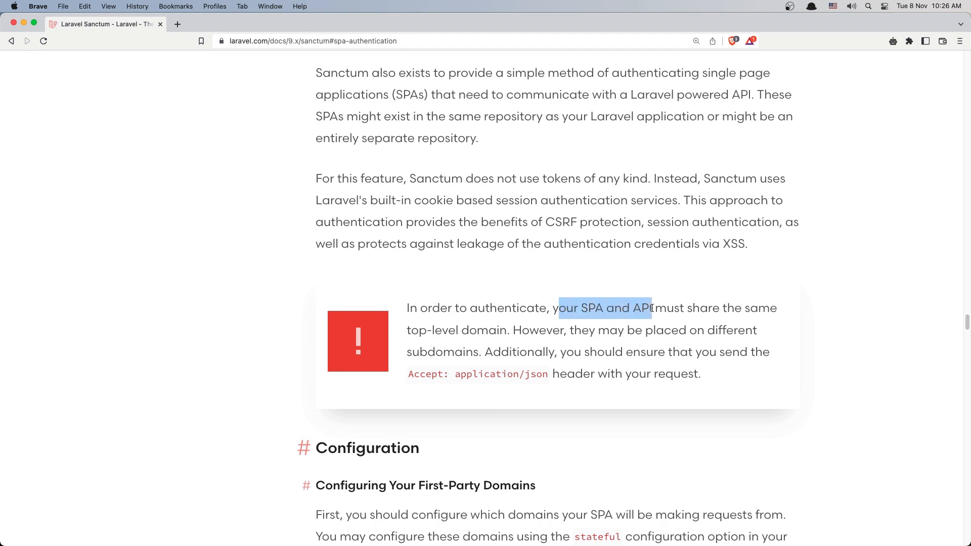
pyautogui.moveTo(651, 308); pyautogui.dragTo(731, 308)
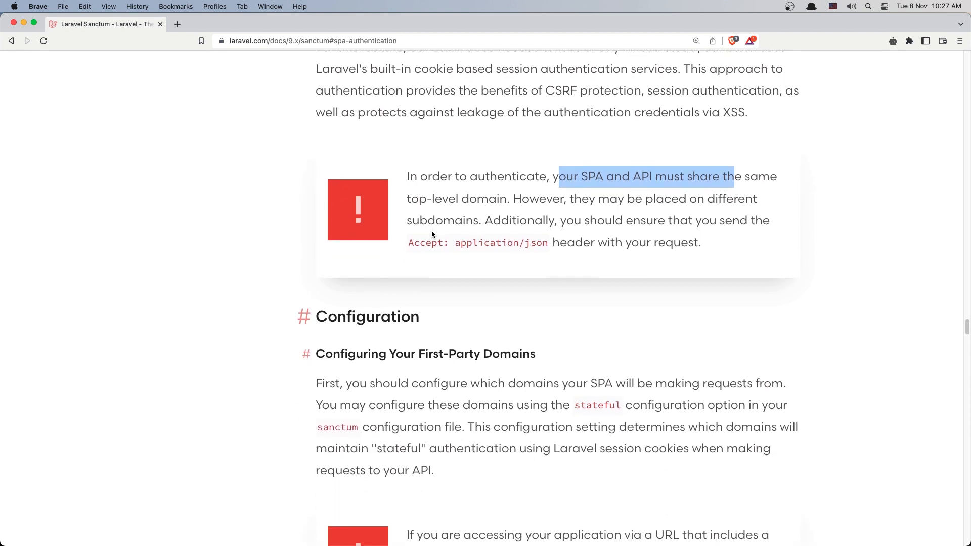
pyautogui.scroll(-3)
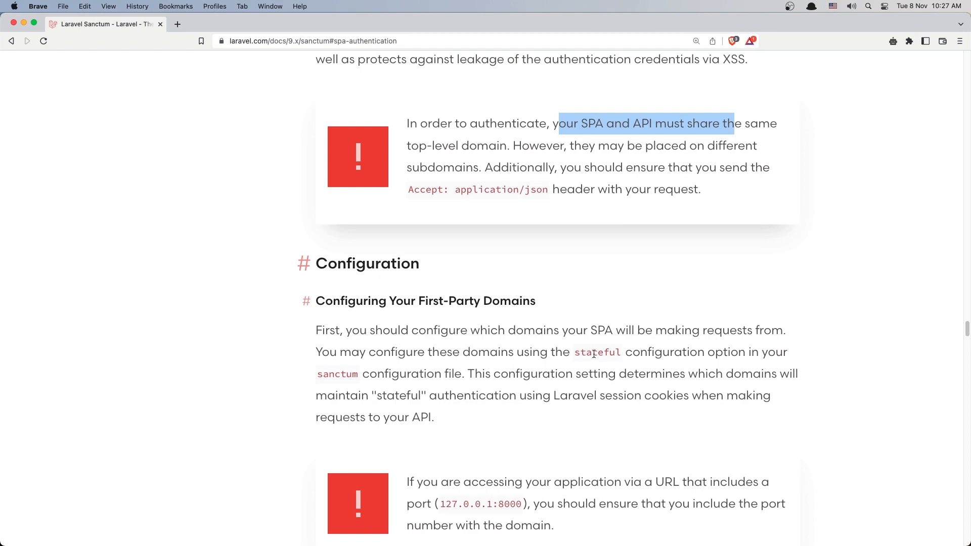
# Open config/sanctum.php in VS Code.
pyautogui.press('cmd+tab')
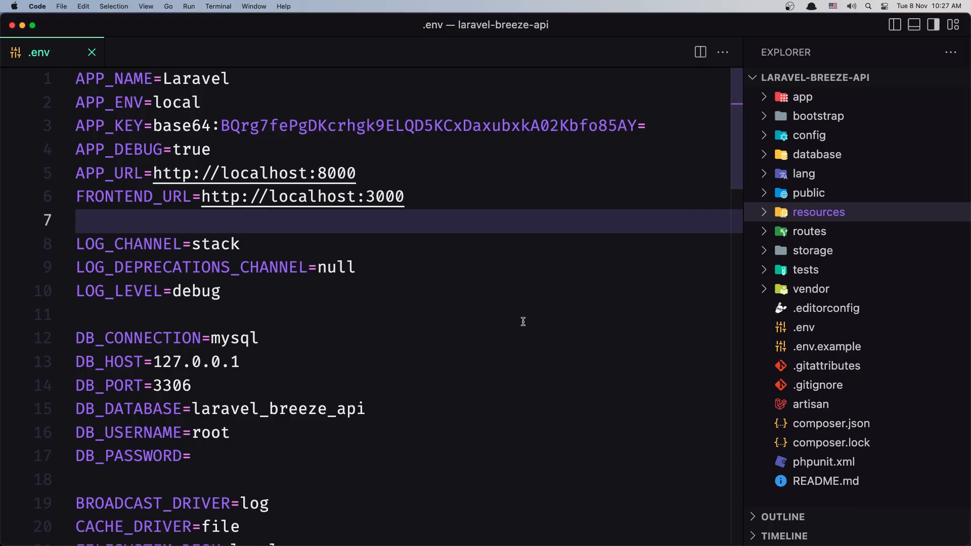
pyautogui.click(810, 135)
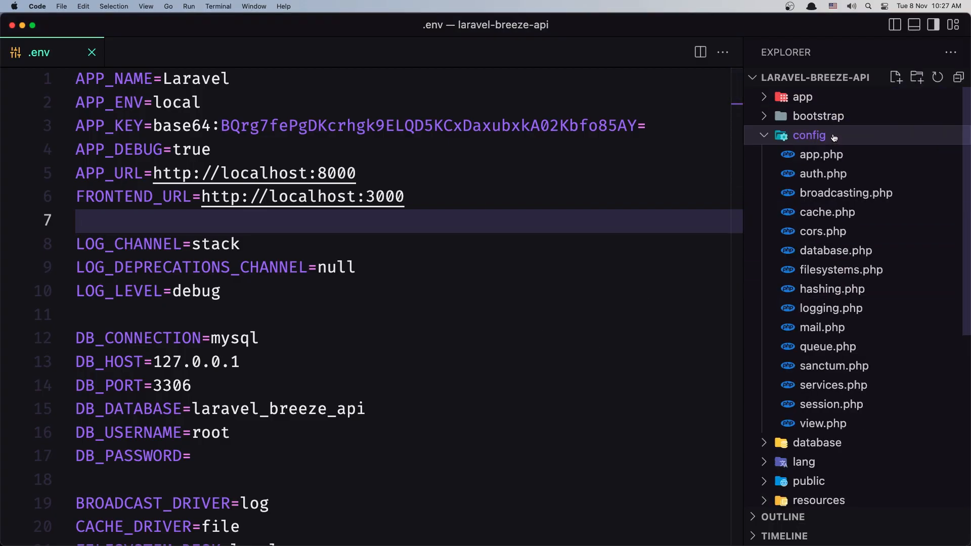
pyautogui.moveTo(809, 136)
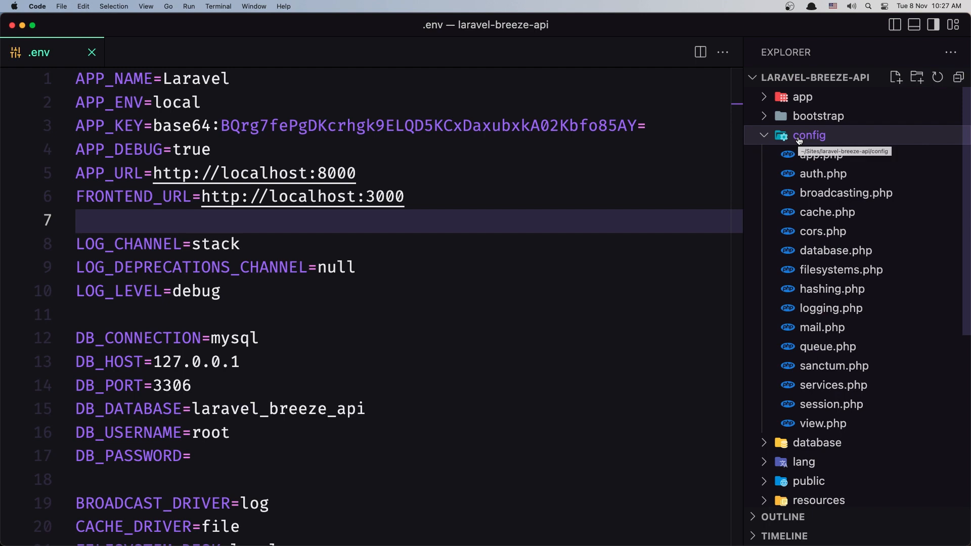
pyautogui.click(834, 366)
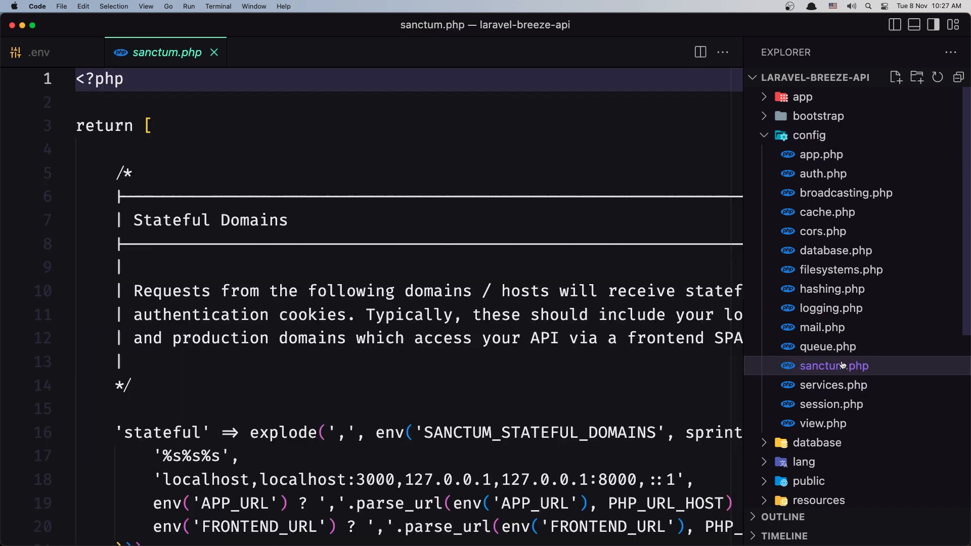
pyautogui.scroll(-3)
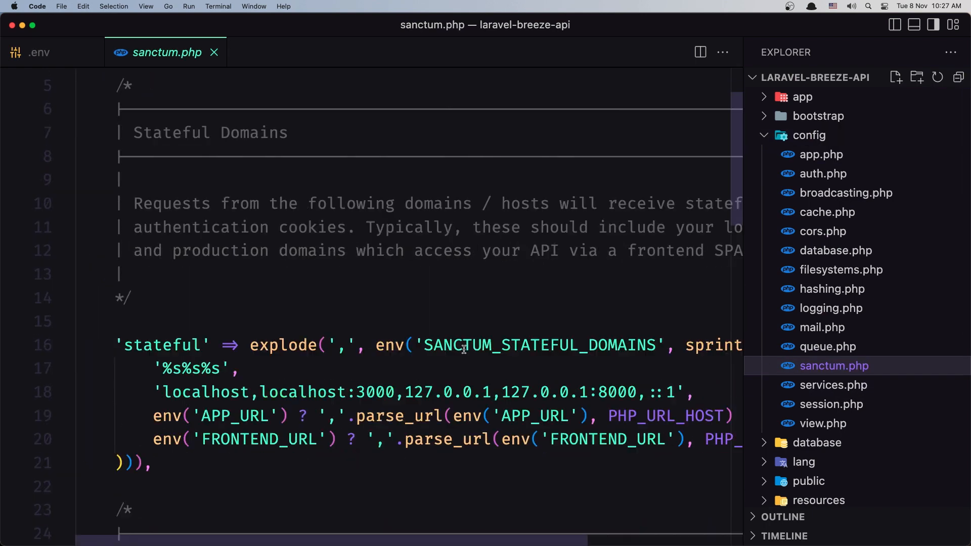
pyautogui.moveTo(543, 345)
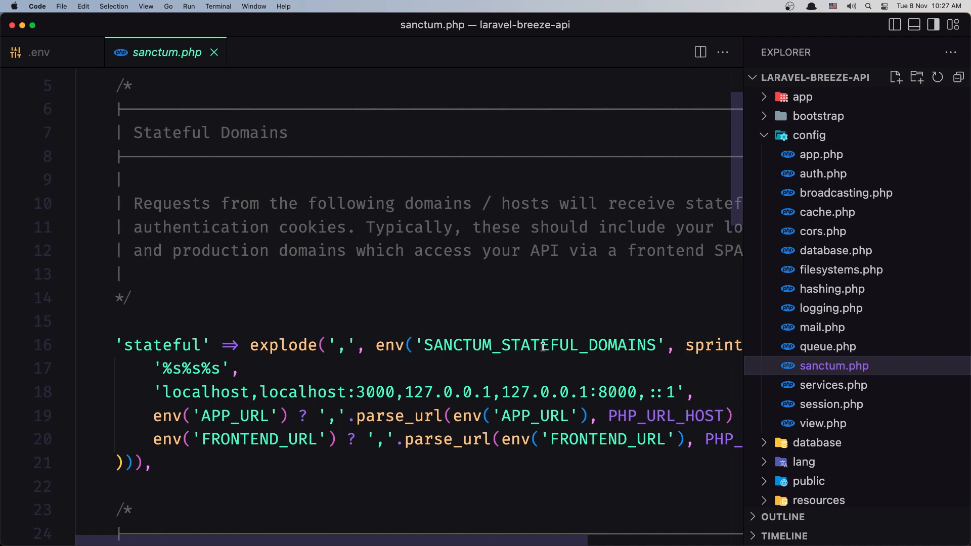
# Select the SANCTUM_STATEFUL_DOMAINS variable name, then return to the .env tab.
pyautogui.click(541, 345)
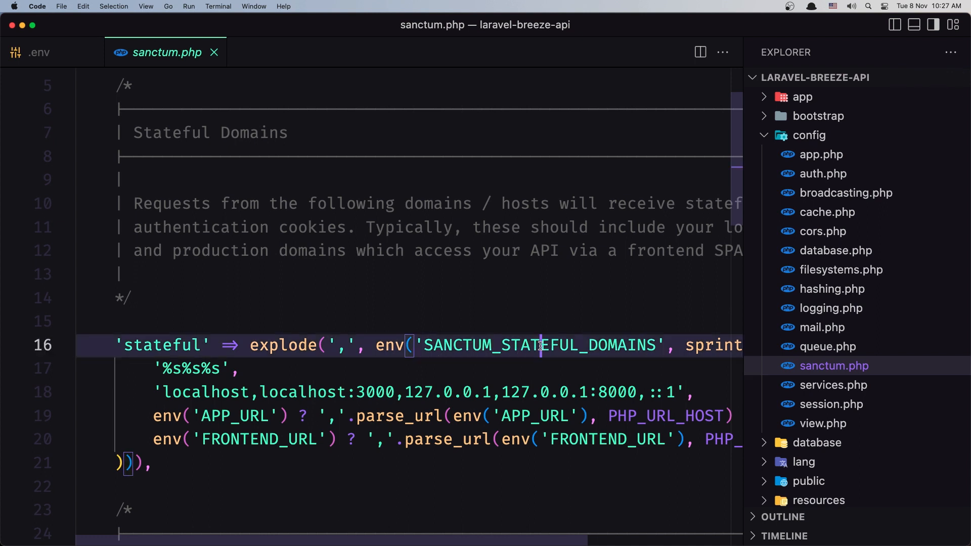
pyautogui.doubleClick(538, 345)
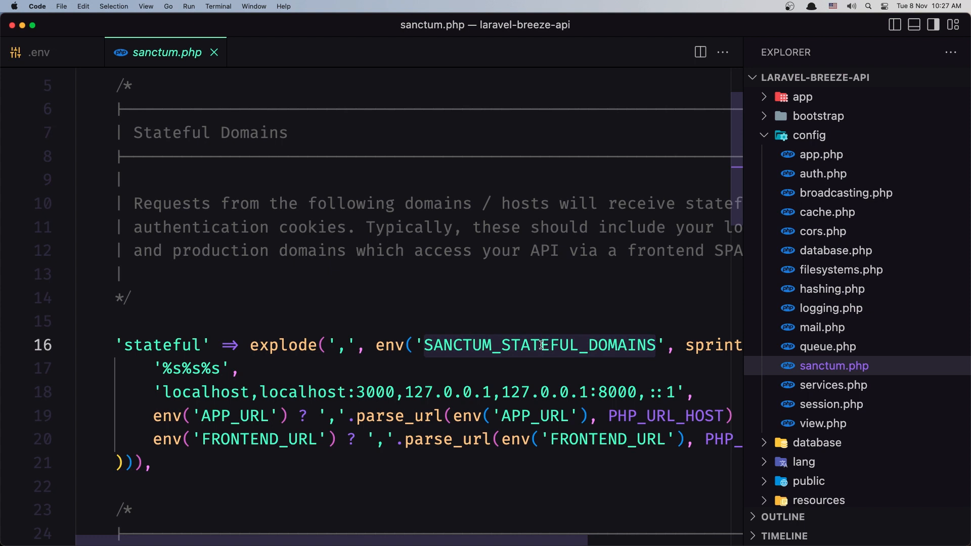
pyautogui.moveTo(396, 350)
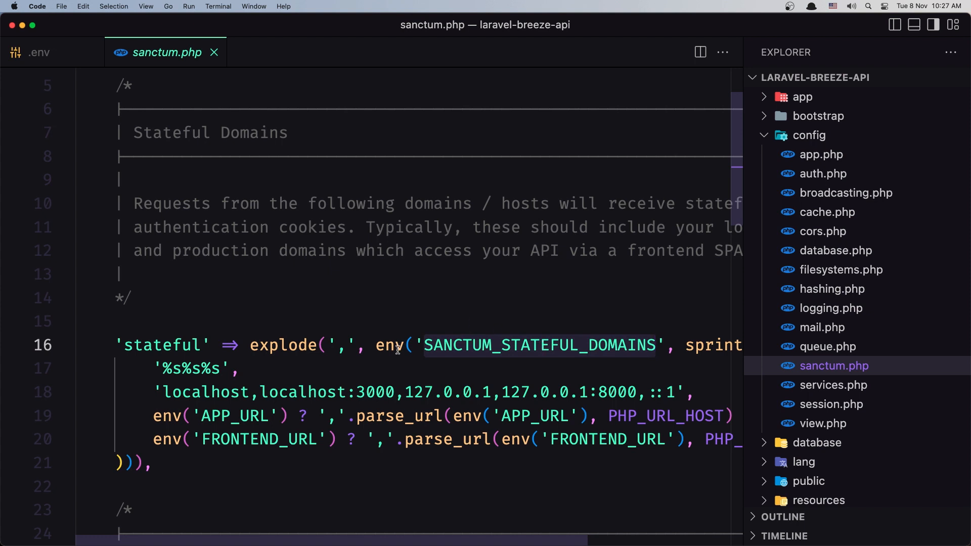
pyautogui.click(389, 345)
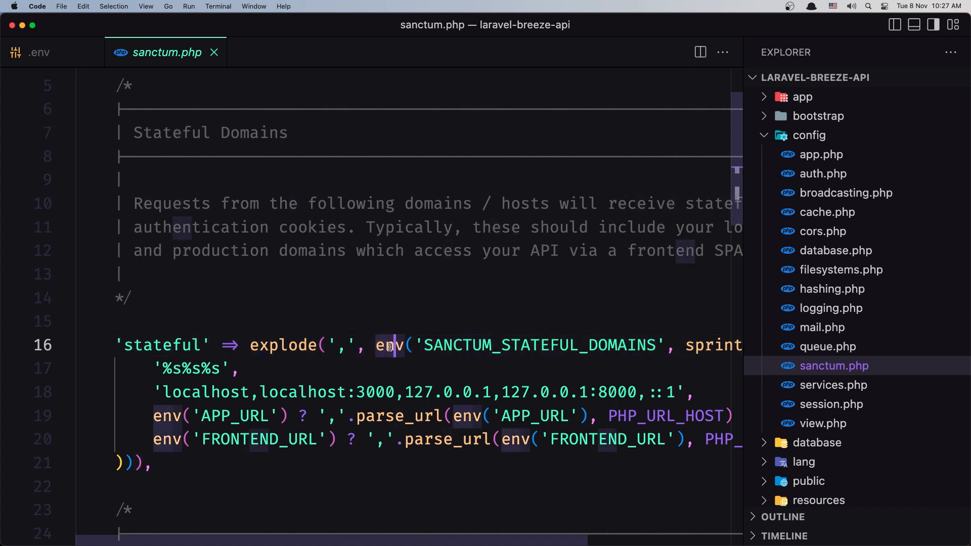
pyautogui.doubleClick(537, 345)
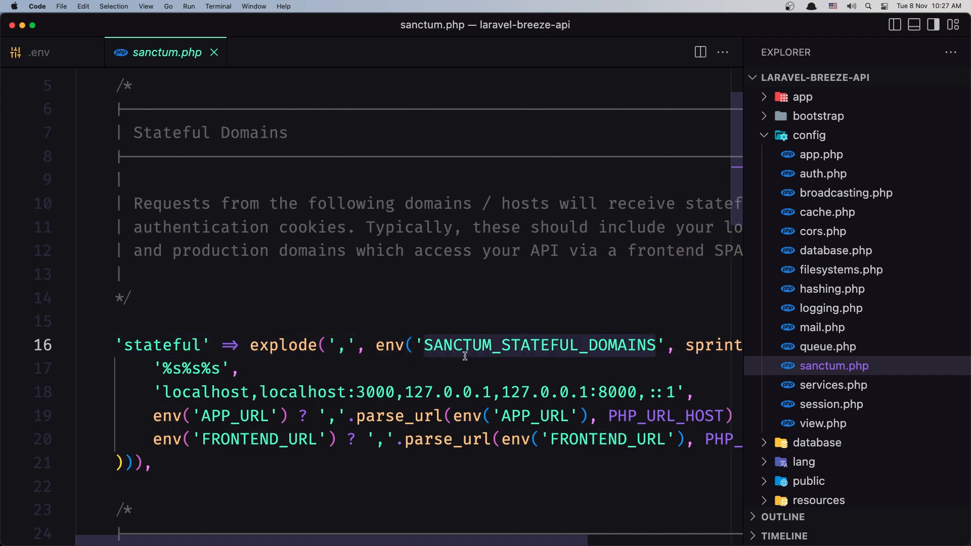
pyautogui.moveTo(284, 391)
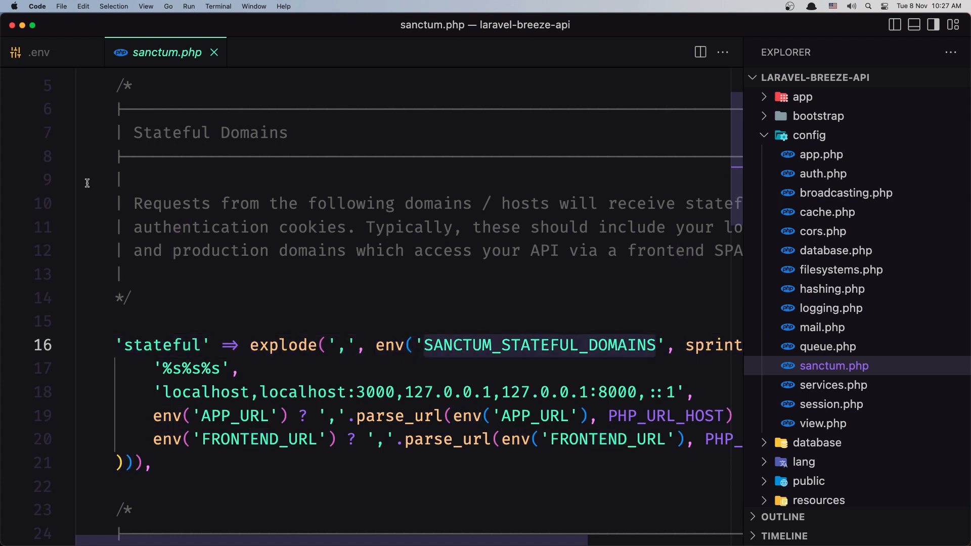
pyautogui.click(39, 53)
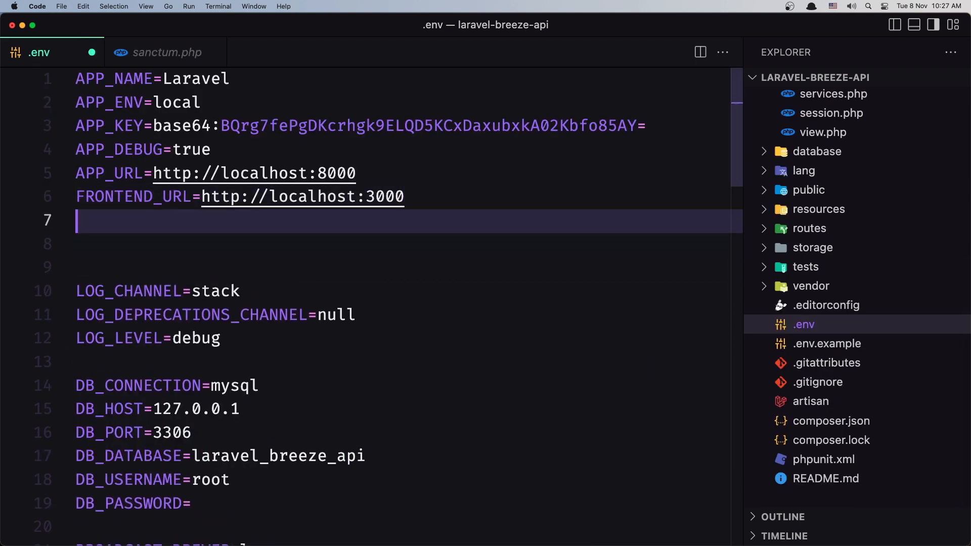
# Add SANCTUM_STATEFUL_DOMAINS=localhost:3000 on the new .env line.
pyautogui.write('SANCTUM_STATEFUL_DOMAINS=')
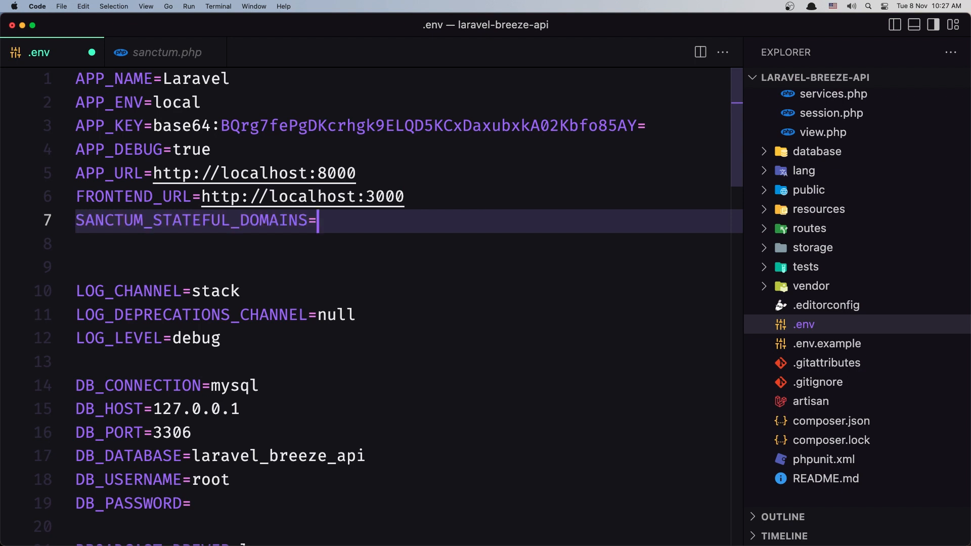
pyautogui.write('localhost:')
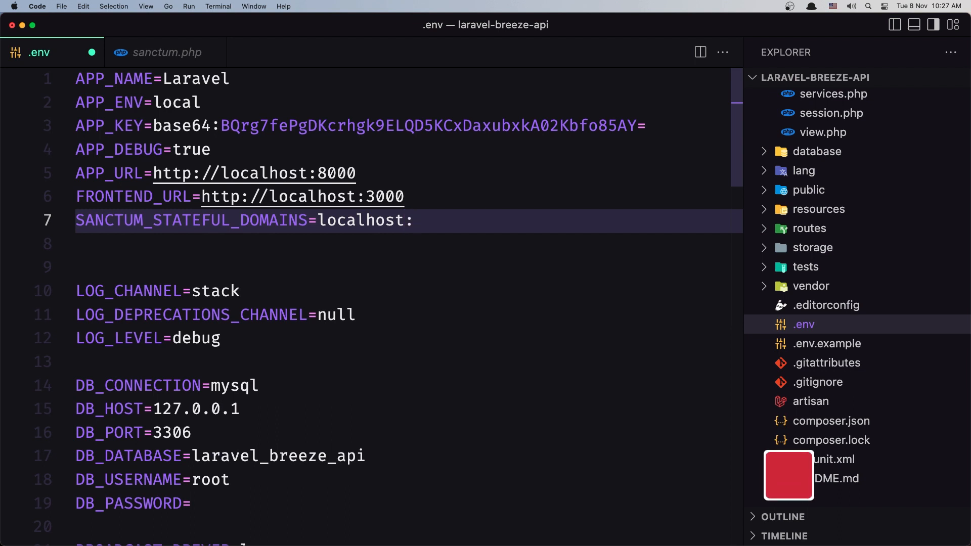
pyautogui.write('3000')
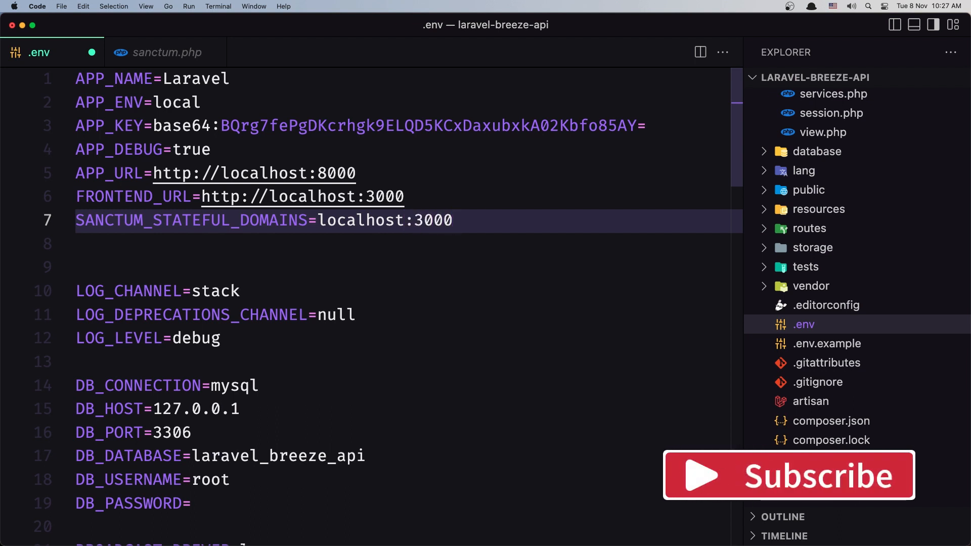
pyautogui.click(358, 221)
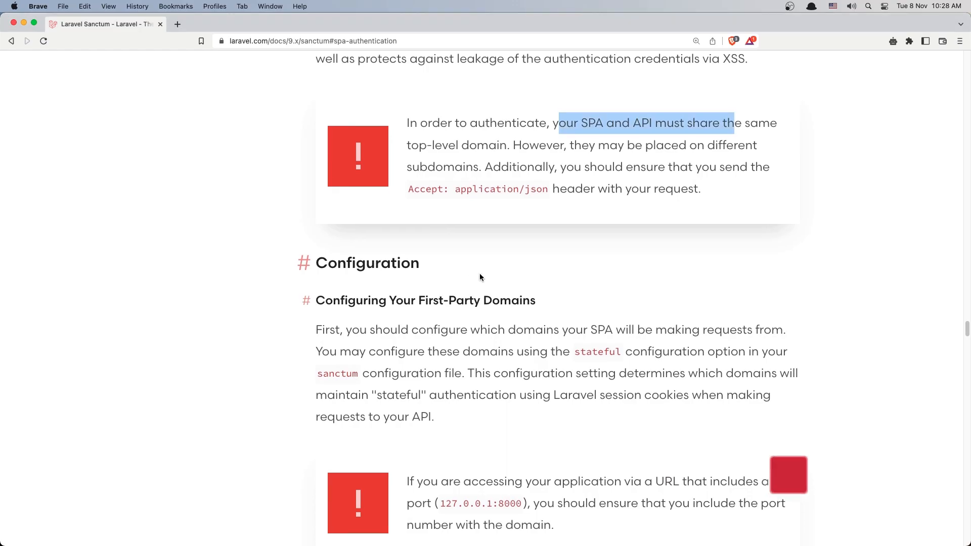
# Read through Sanctum's docs on stateful domains, CORS and session cookie domains.
pyautogui.scroll(-3)
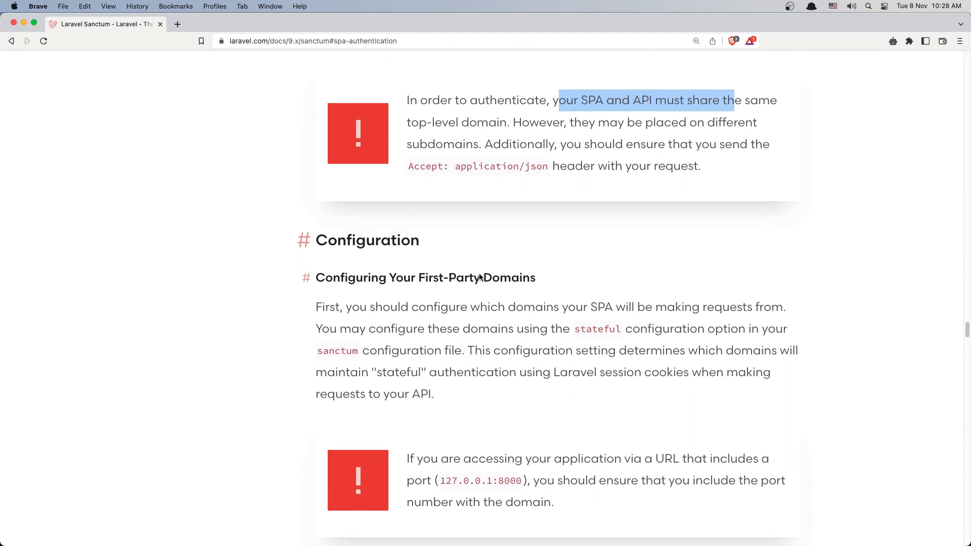
pyautogui.scroll(-3)
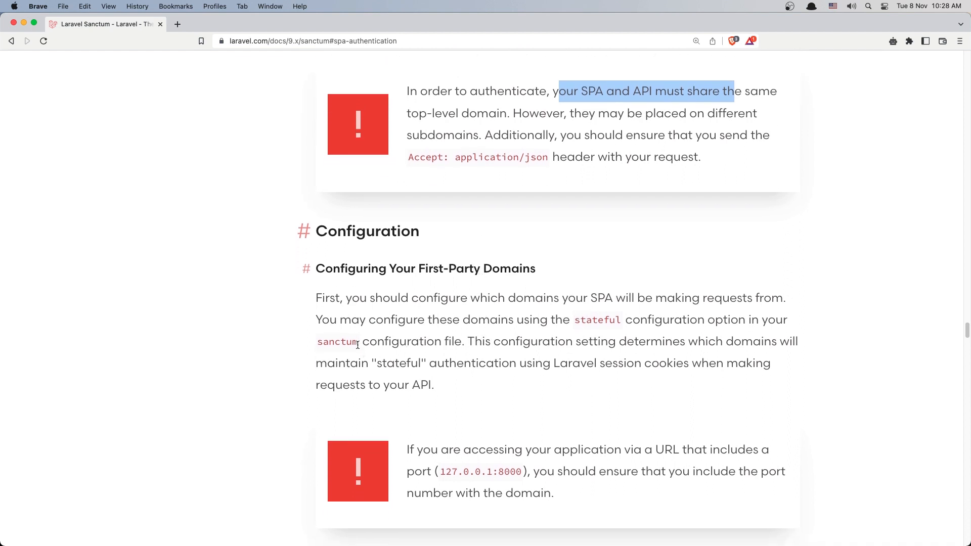
pyautogui.scroll(-3)
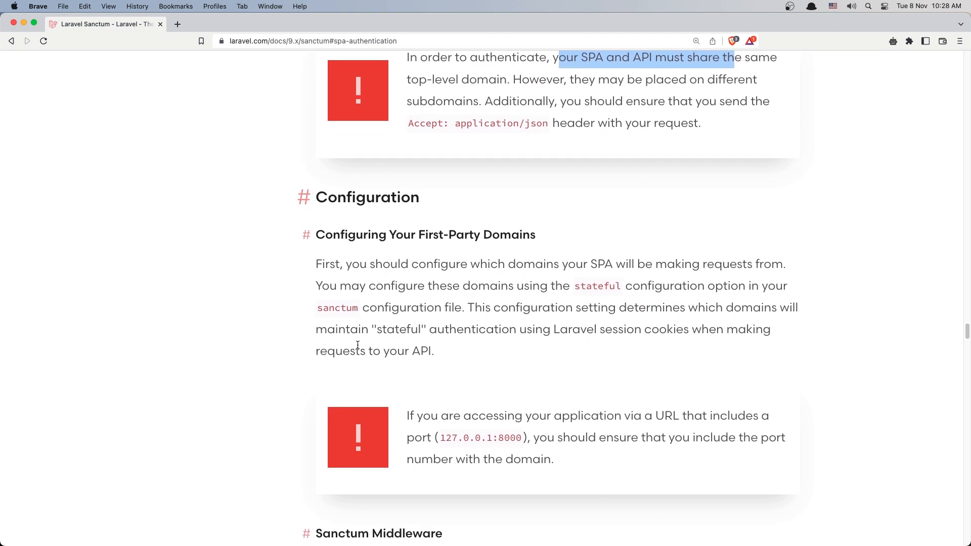
pyautogui.scroll(-3)
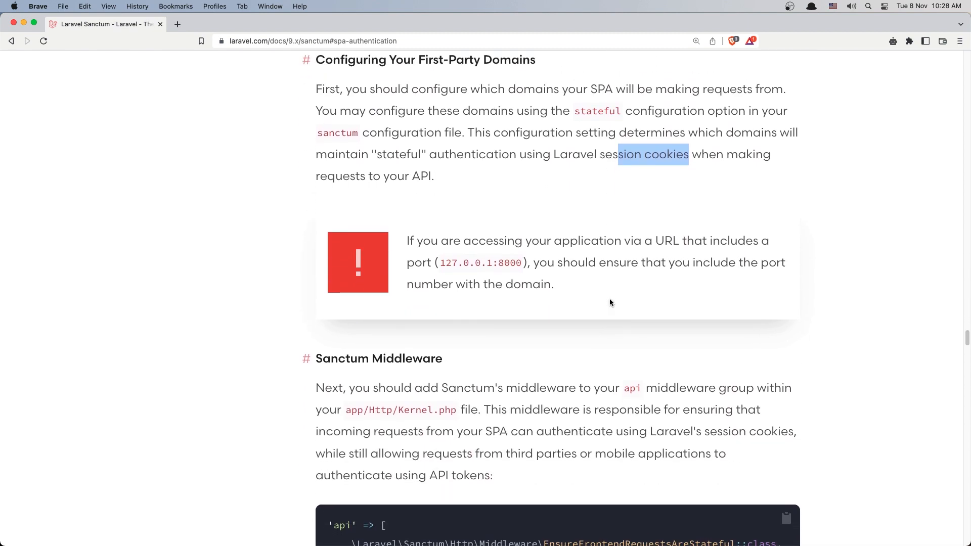
pyautogui.scroll(-3)
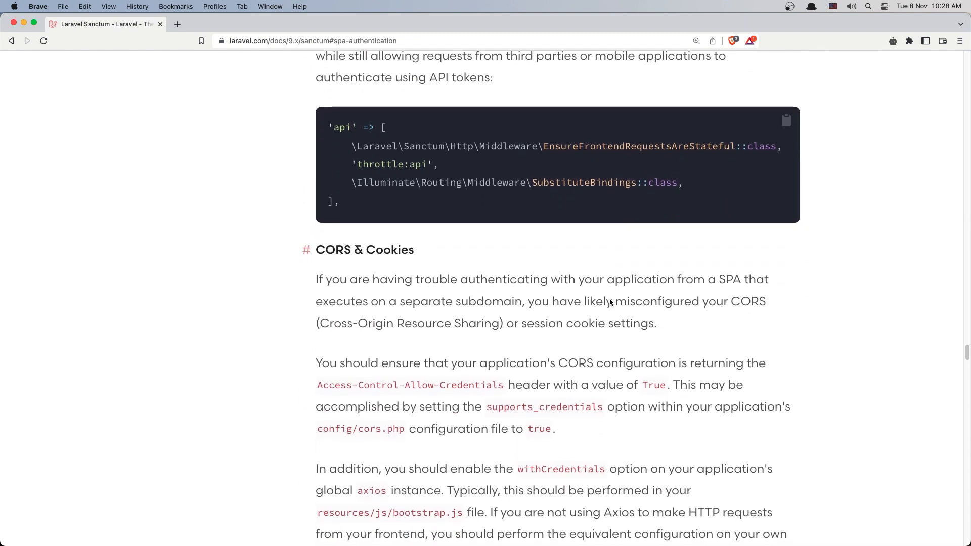
pyautogui.scroll(-3)
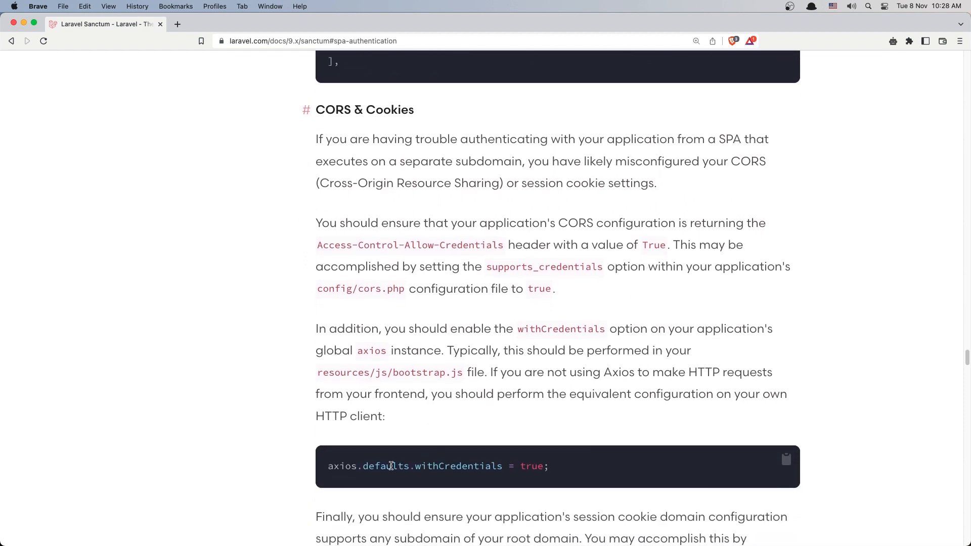
# Select the axios withCredentials snippet, then expand the config folder in VS Code.
pyautogui.moveTo(329, 466); pyautogui.dragTo(504, 467)
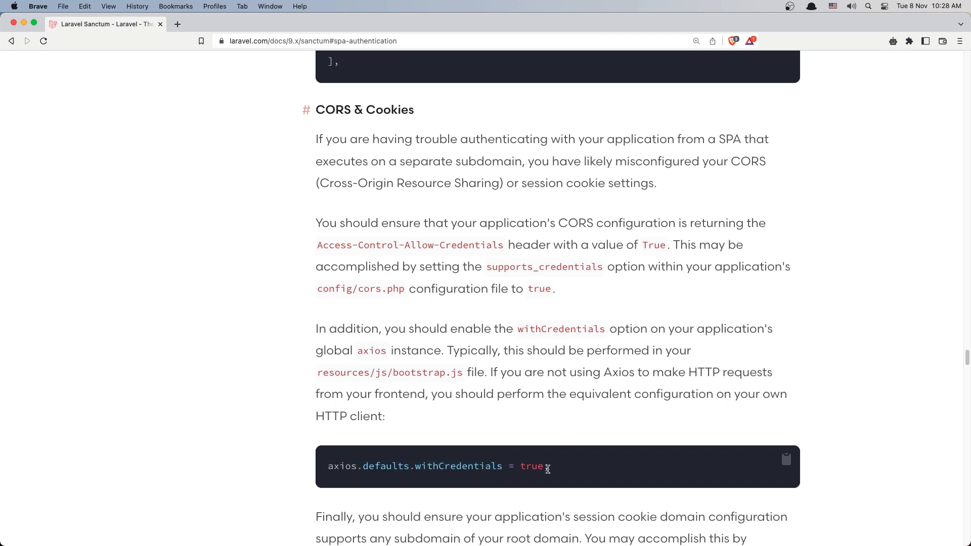
pyautogui.moveTo(549, 466); pyautogui.dragTo(328, 467)
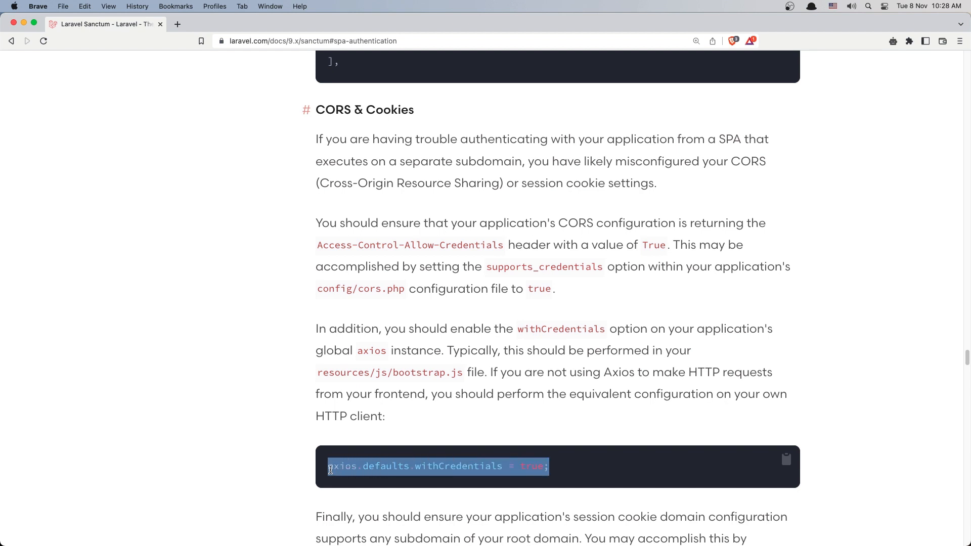
pyautogui.click(342, 466)
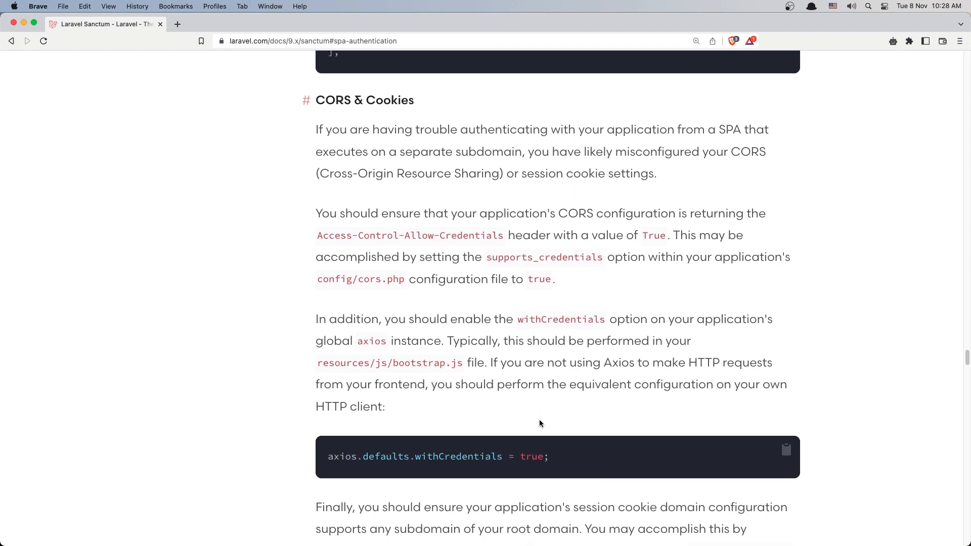
pyautogui.scroll(-3)
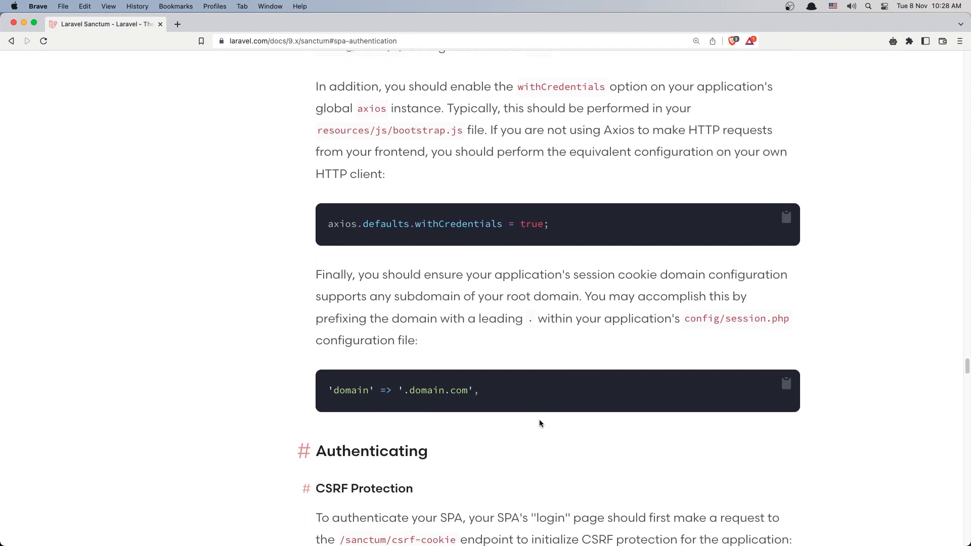
pyautogui.scroll(-3)
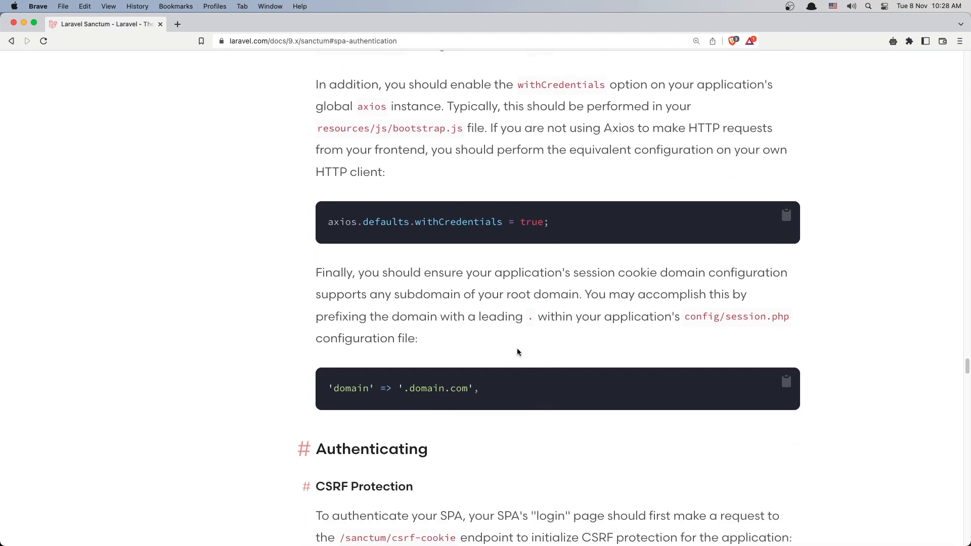
pyautogui.moveTo(738, 317)
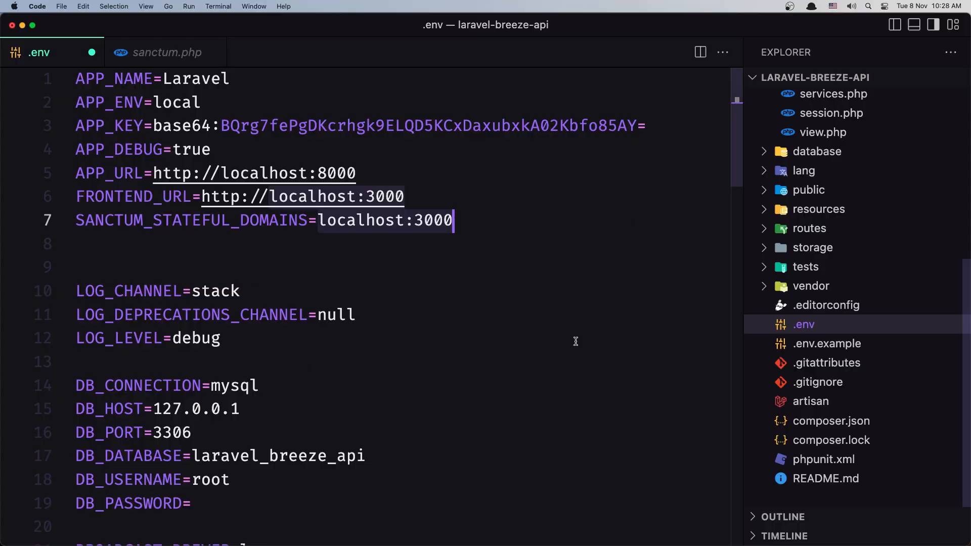
pyautogui.click(809, 135)
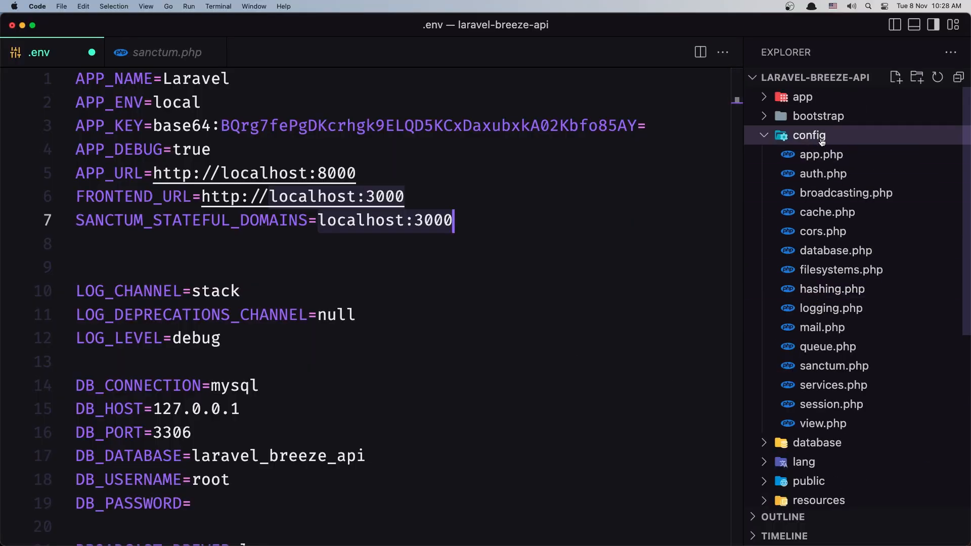
pyautogui.moveTo(832, 289)
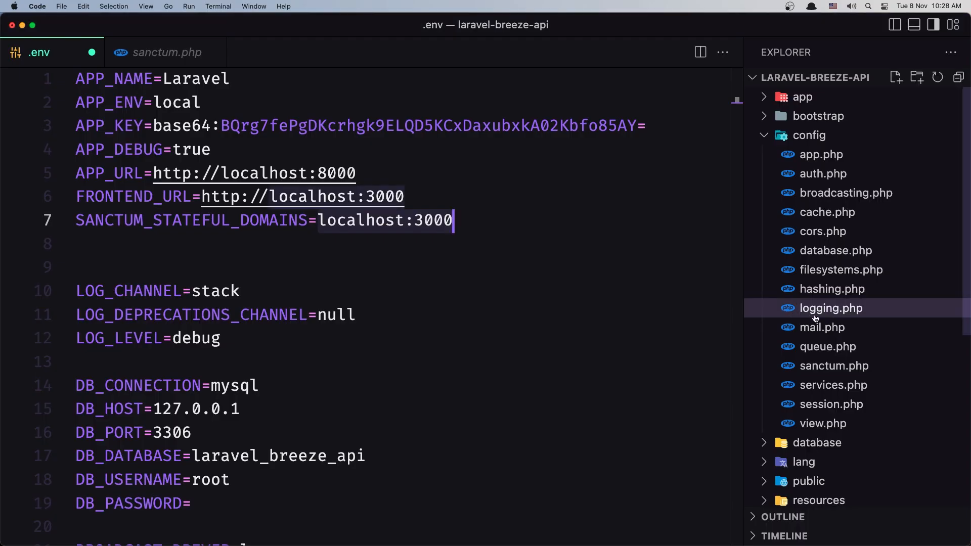
# Open config/session.php and scroll to the 'domain' => env('SESSION_DOMAIN') cookie setting.
pyautogui.click(831, 404)
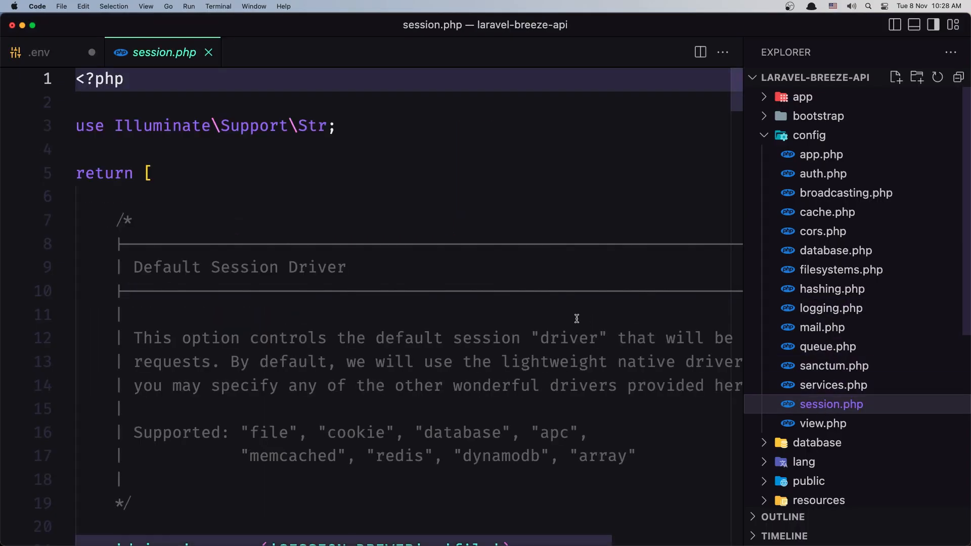
pyautogui.scroll(-3)
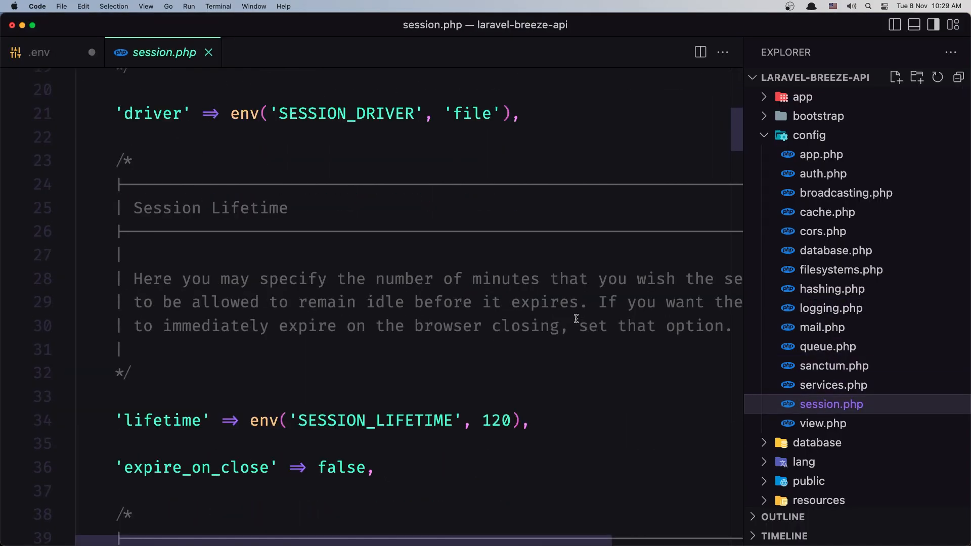
pyautogui.scroll(-3)
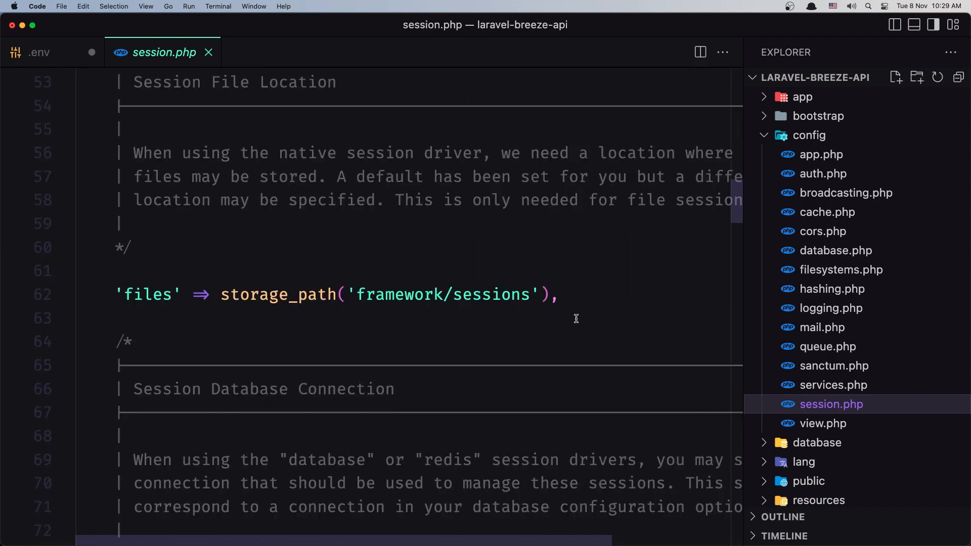
pyautogui.scroll(-3)
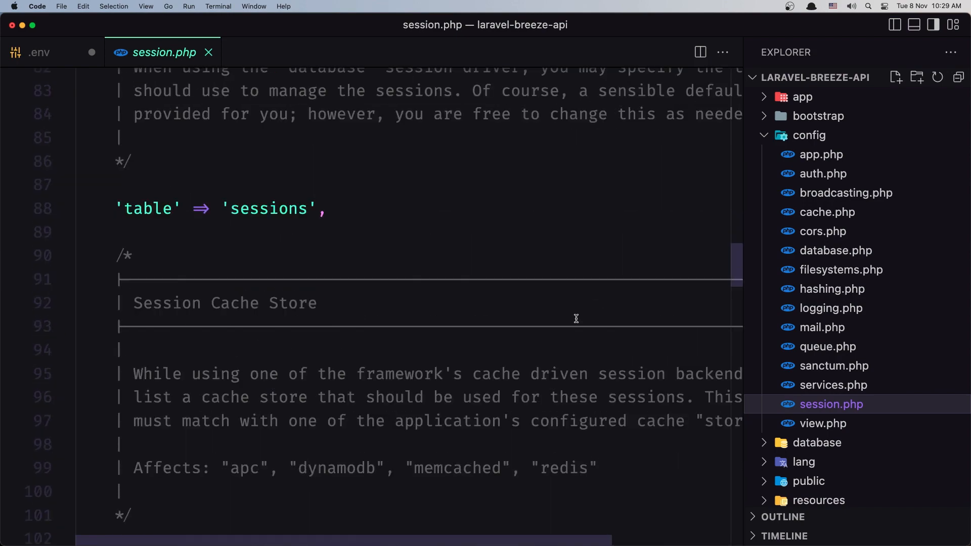
pyautogui.scroll(-3)
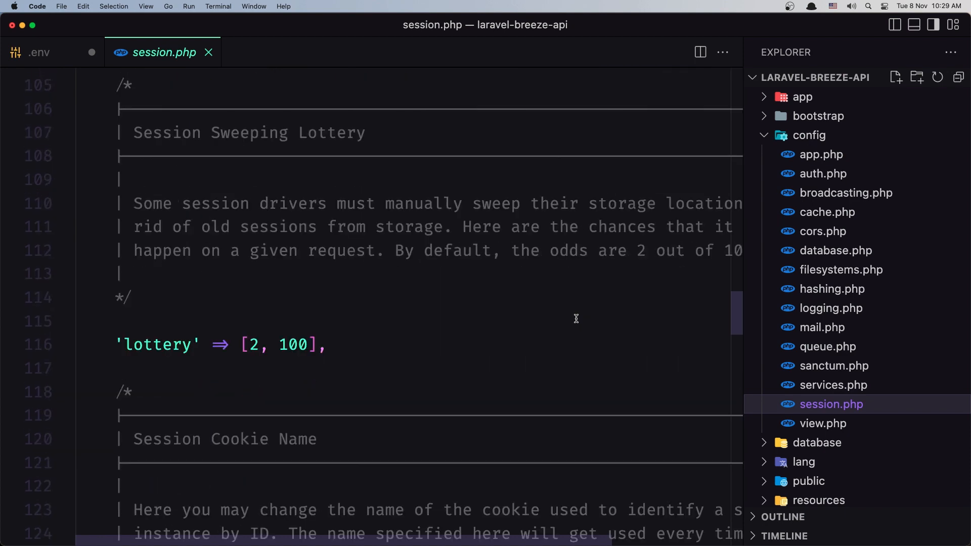
pyautogui.scroll(-3)
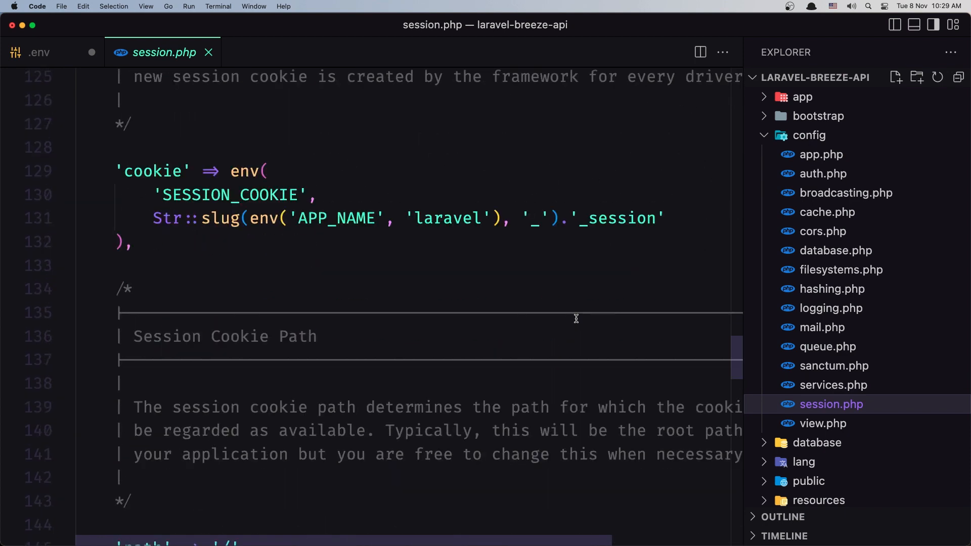
pyautogui.scroll(-3)
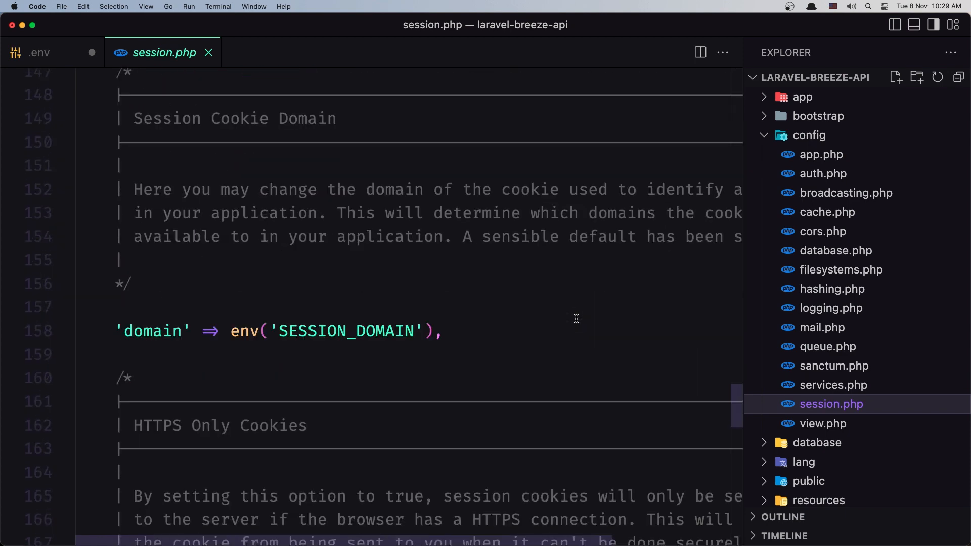
pyautogui.moveTo(246, 331)
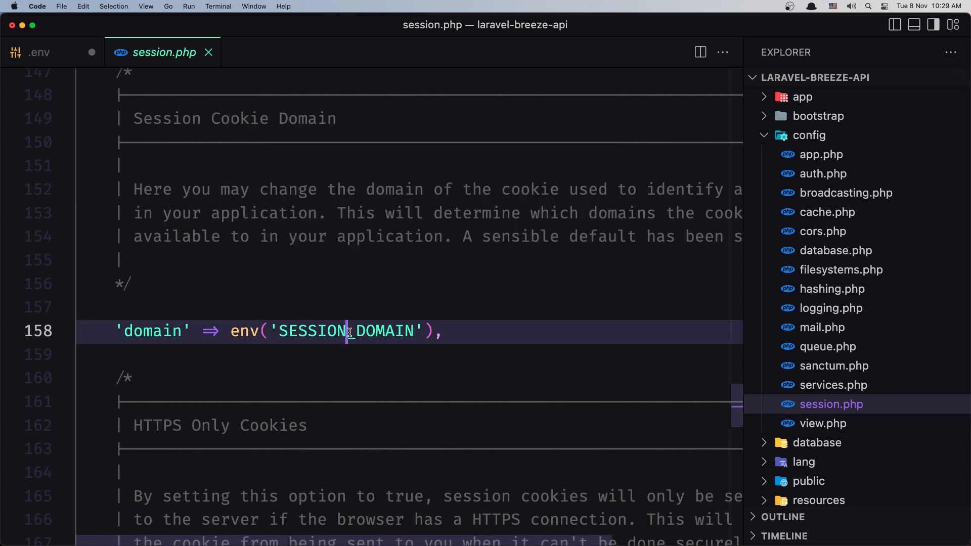
# Add a SESSION_DOMAIN= line below SANCTUM_STATEFUL_DOMAINS in .env and start typing localhost.
pyautogui.click(39, 52)
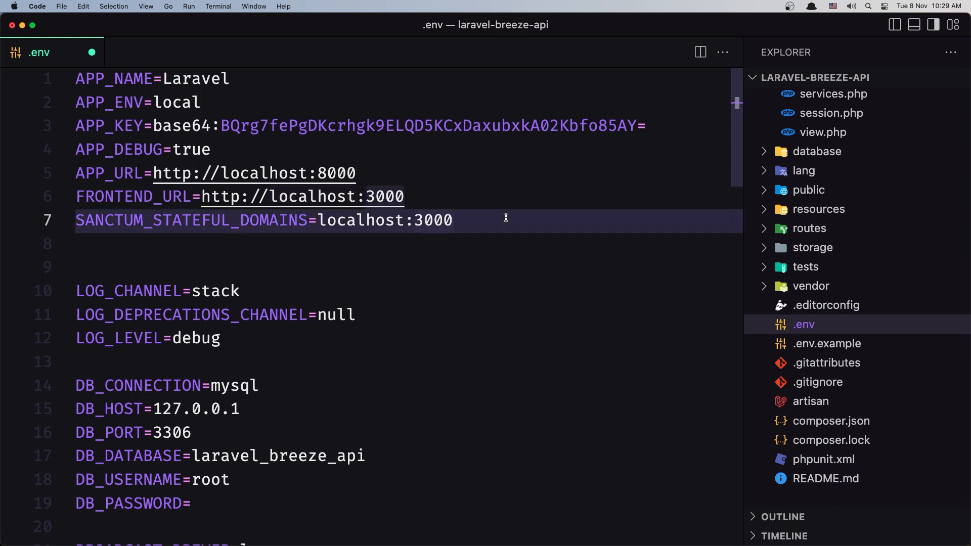
pyautogui.write('SESSION_DOMAIN')
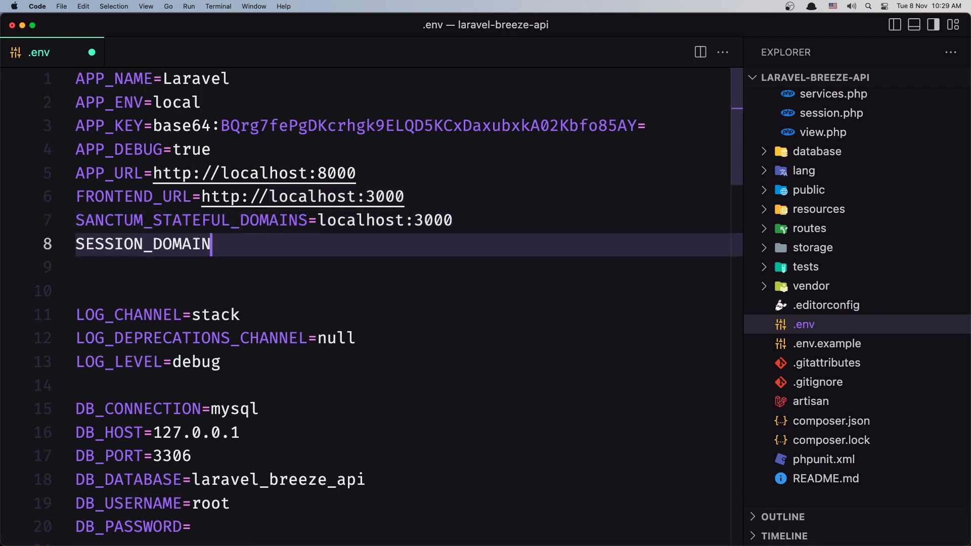
pyautogui.write('=')
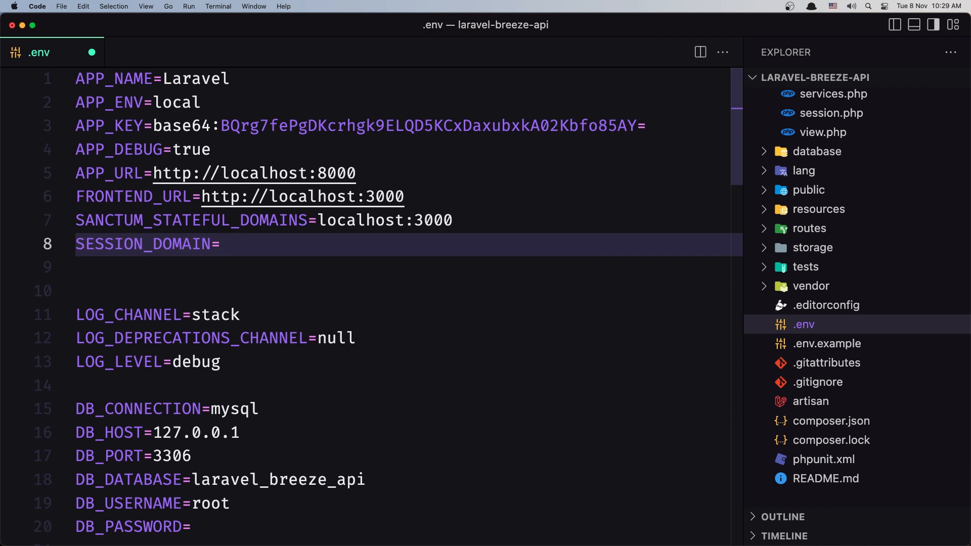
pyautogui.write('loc')
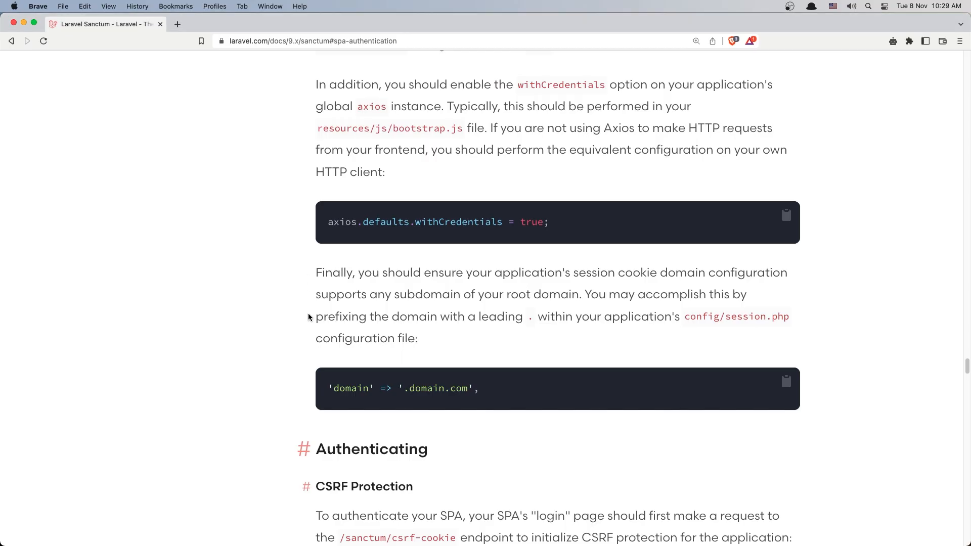
pyautogui.moveTo(437, 285)
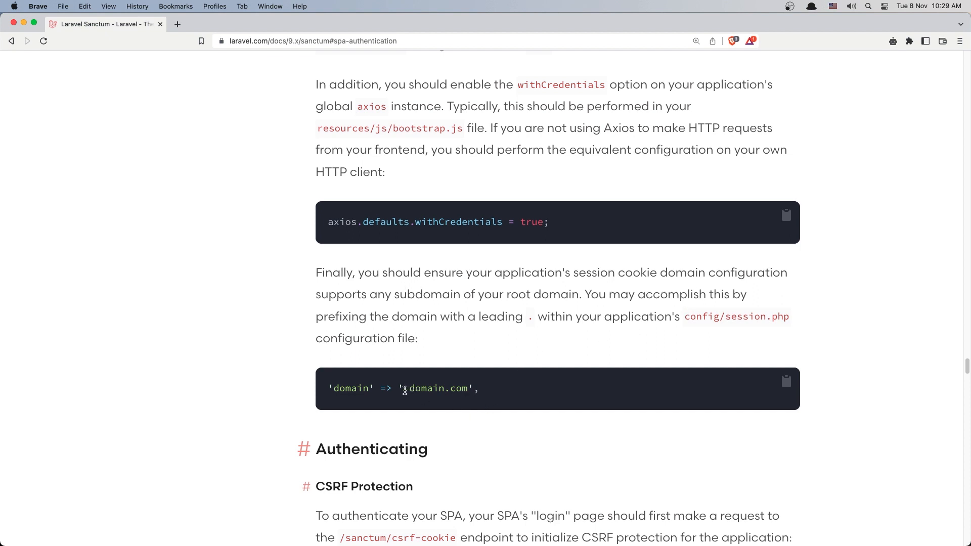
pyautogui.doubleClick(426, 389)
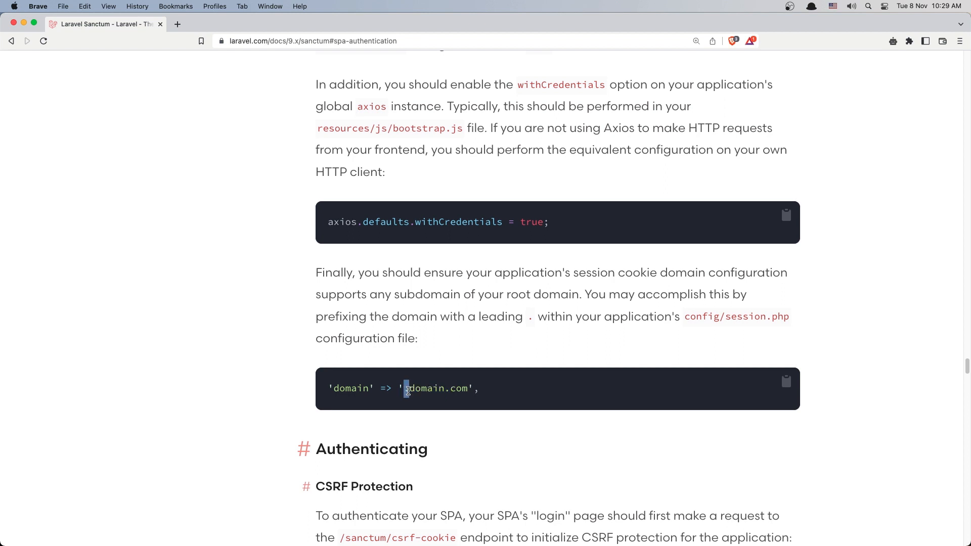
pyautogui.moveTo(406, 389); pyautogui.dragTo(477, 389)
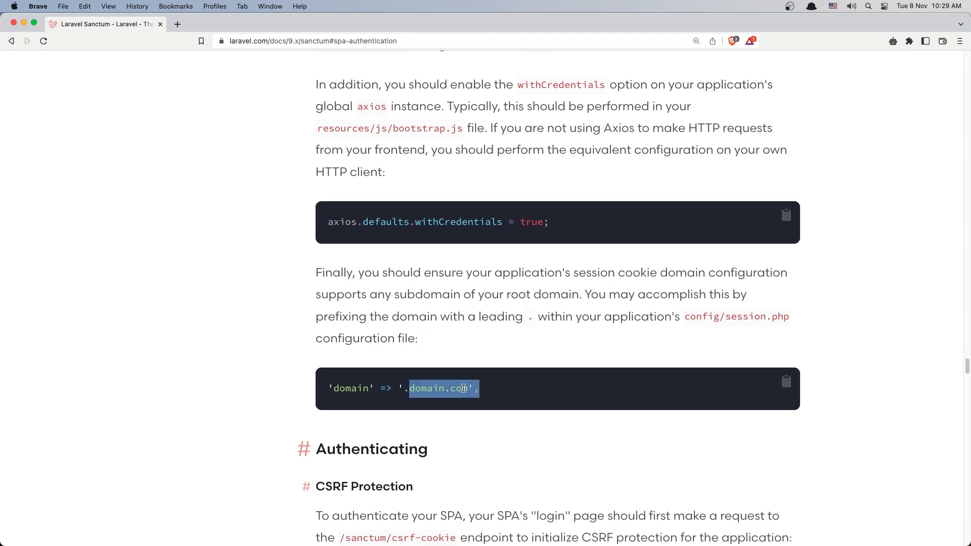
pyautogui.click(519, 312)
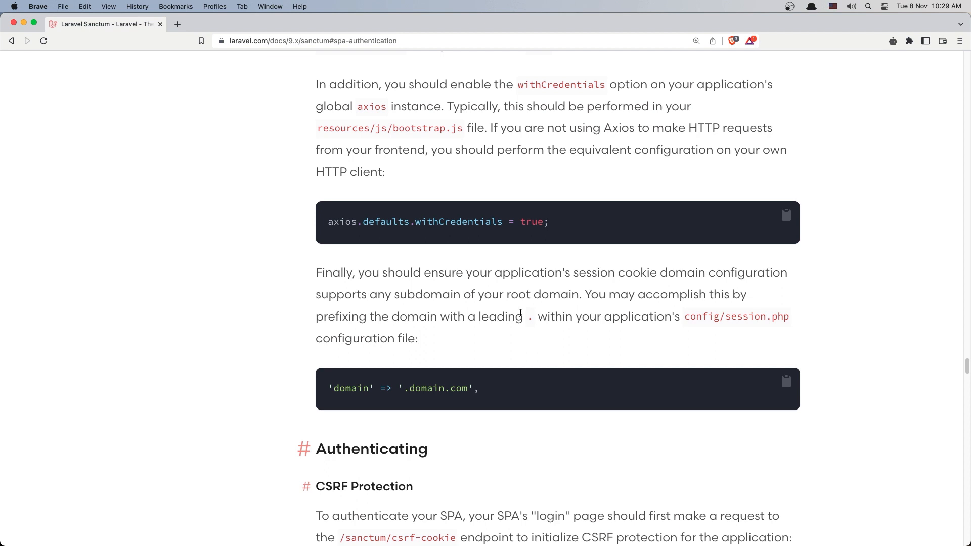
pyautogui.scroll(-3)
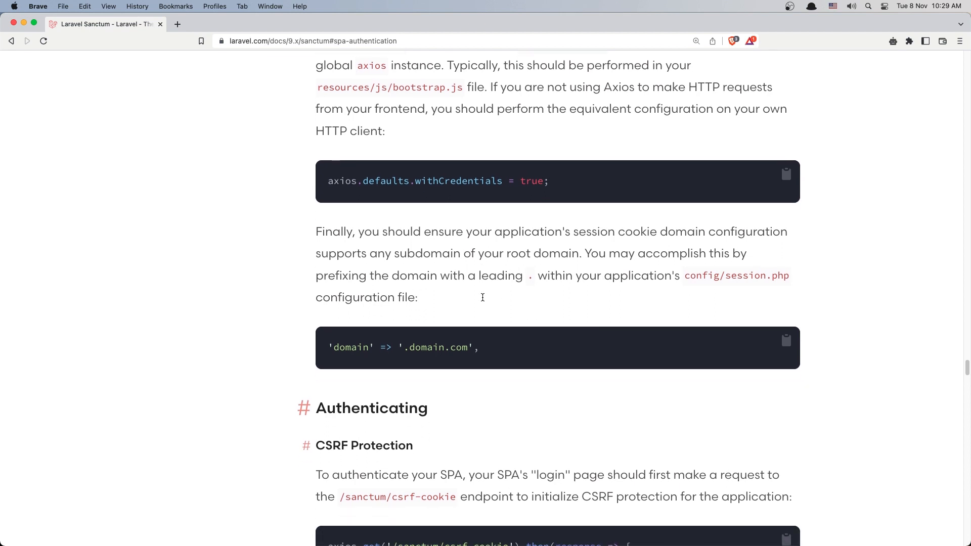
pyautogui.scroll(-3)
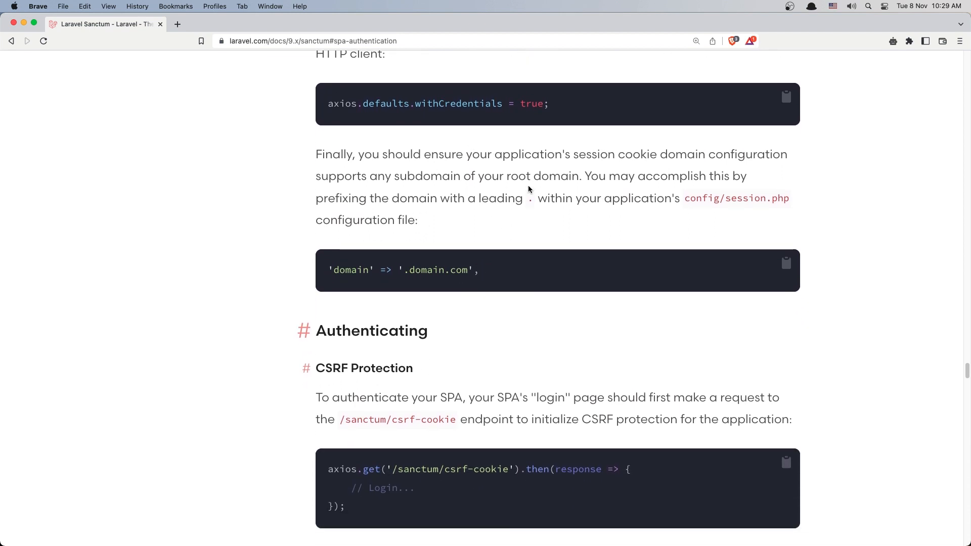
pyautogui.scroll(-3)
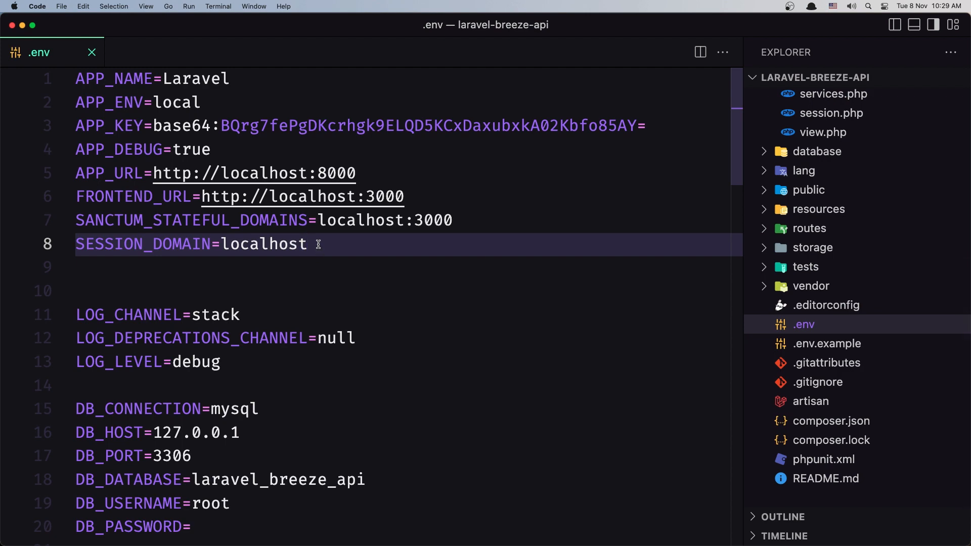
# Scroll .env down to the MySQL settings showing DB_DATABASE=laravel_breeze_api.
pyautogui.scroll(-3)
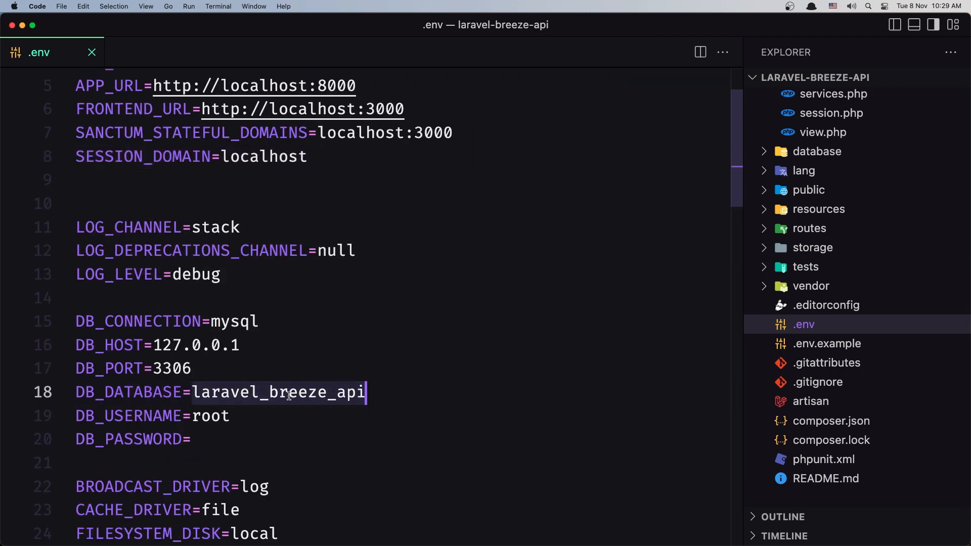
pyautogui.moveTo(289, 357)
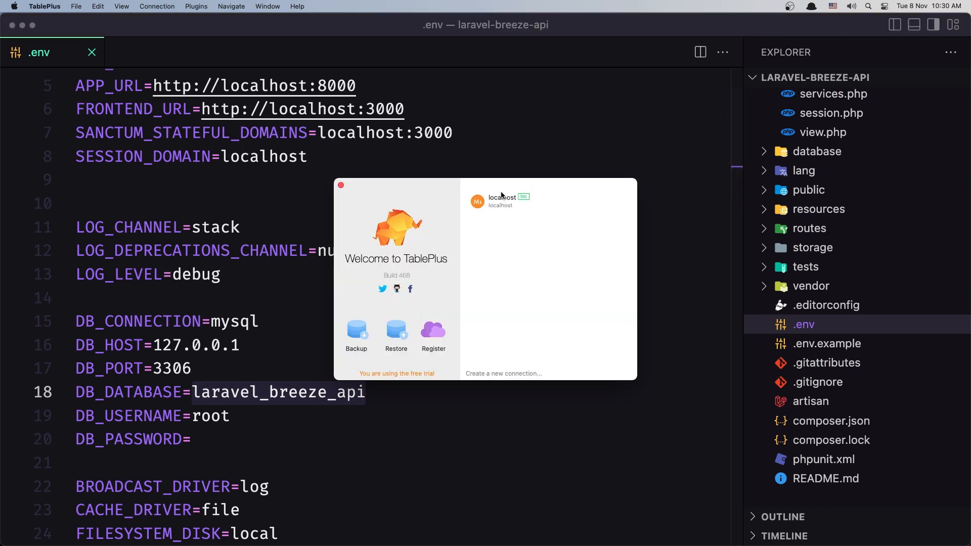
# Connect to localhost in TablePlus, add a laravel_breeze_api database via New..., and open it.
pyautogui.doubleClick(502, 201)
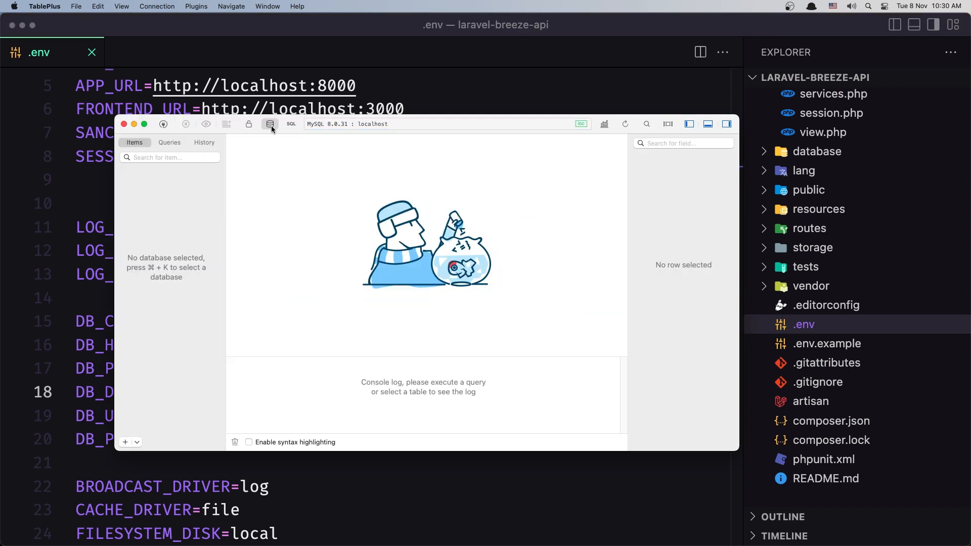
pyautogui.click(270, 124)
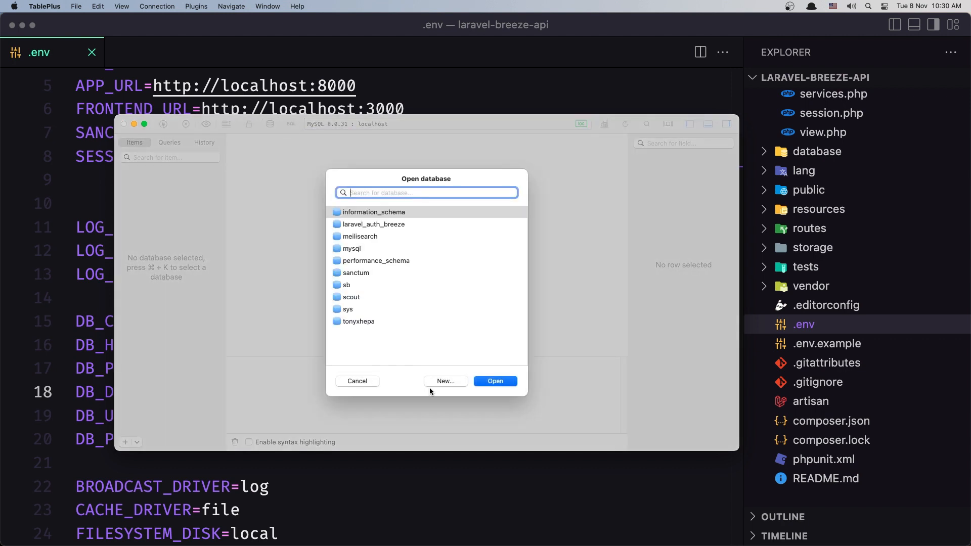
pyautogui.click(445, 381)
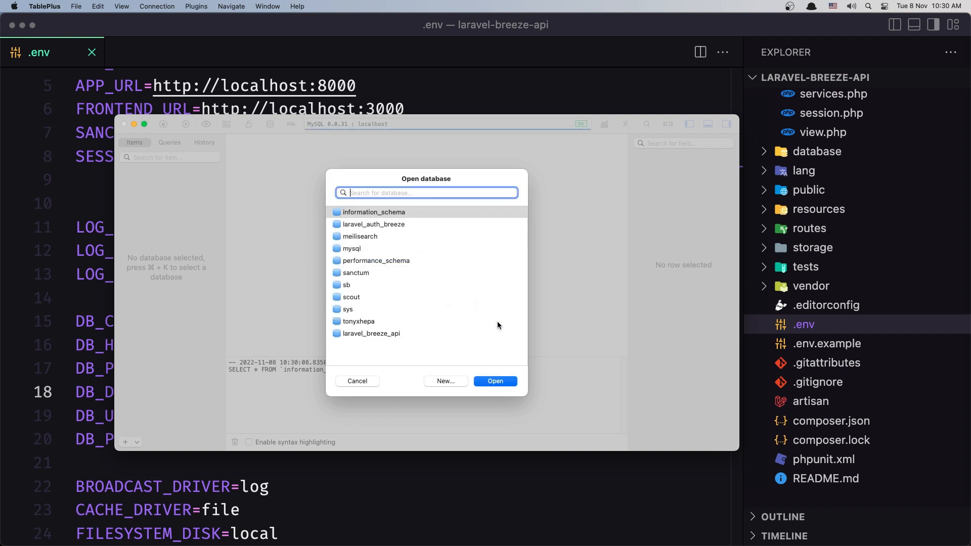
pyautogui.click(494, 381)
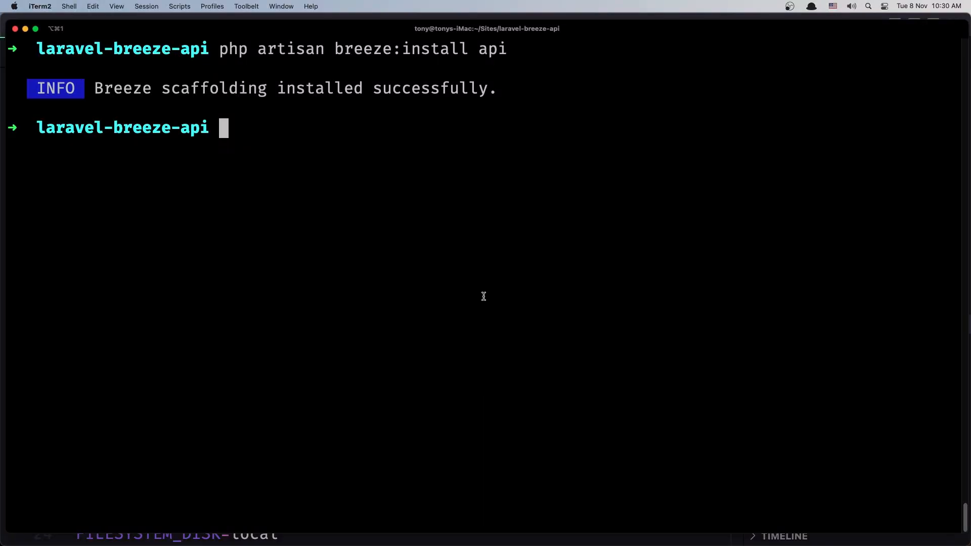
# Clear the terminal and run 'a migrate' in the laravel-breeze-api folder.
pyautogui.write('clear')
pyautogui.write('php')
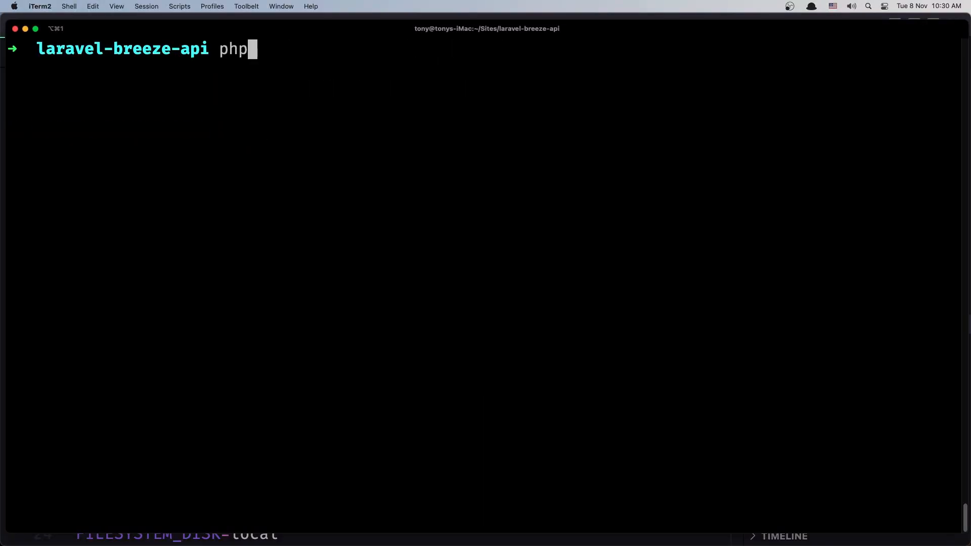
pyautogui.write('artisan')
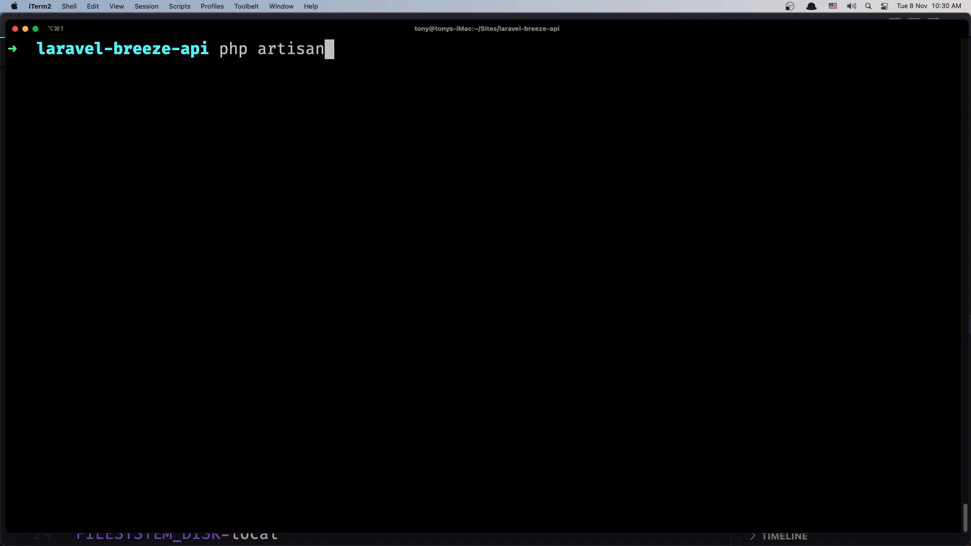
pyautogui.press('backspace')
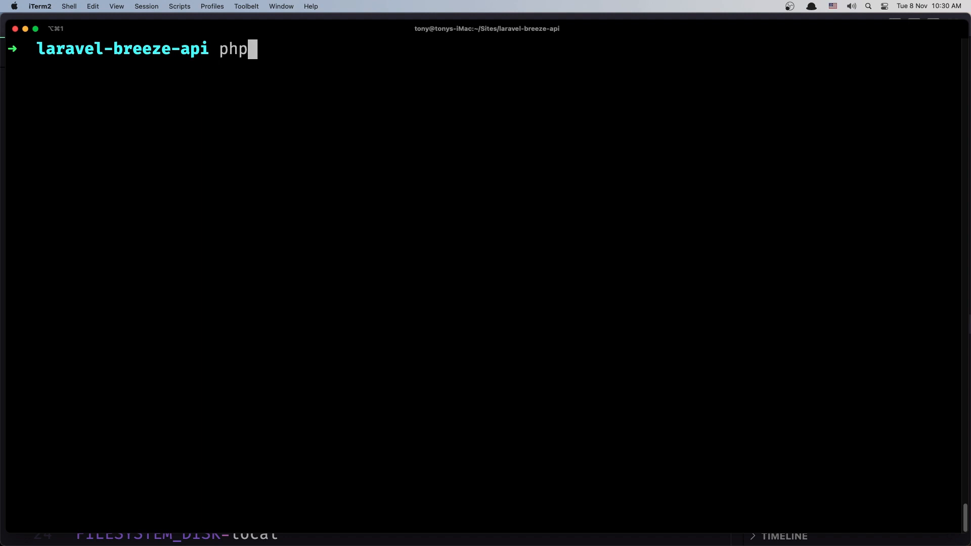
pyautogui.write('a')
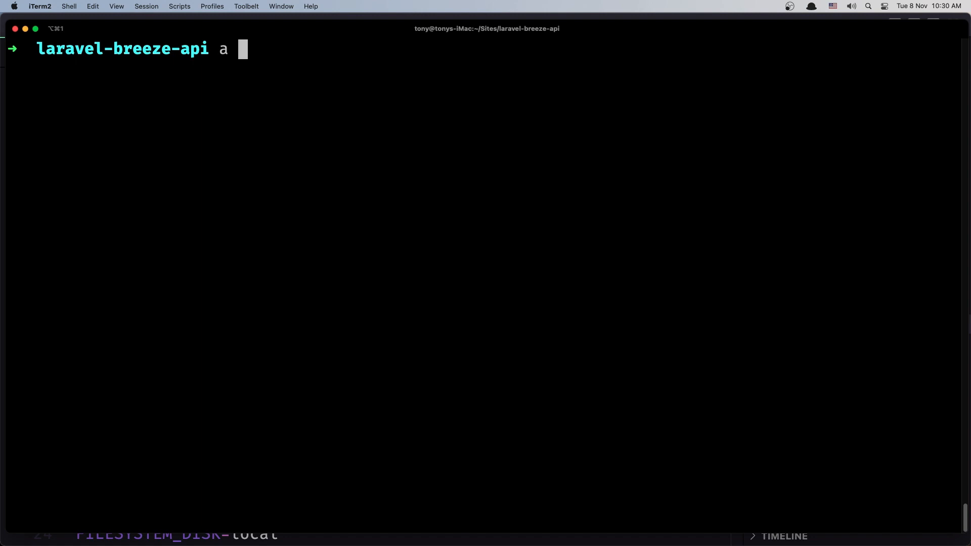
pyautogui.write('migrate')
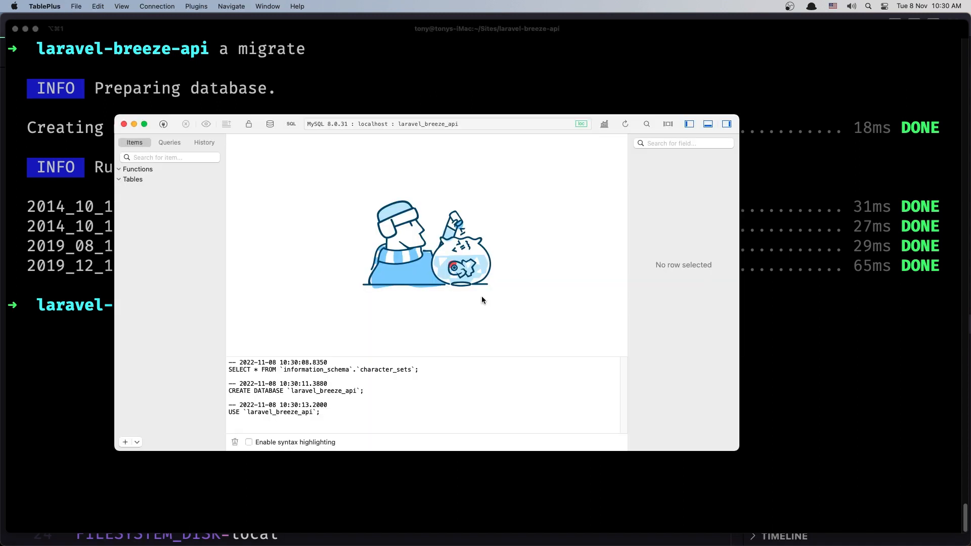
pyautogui.click(145, 230)
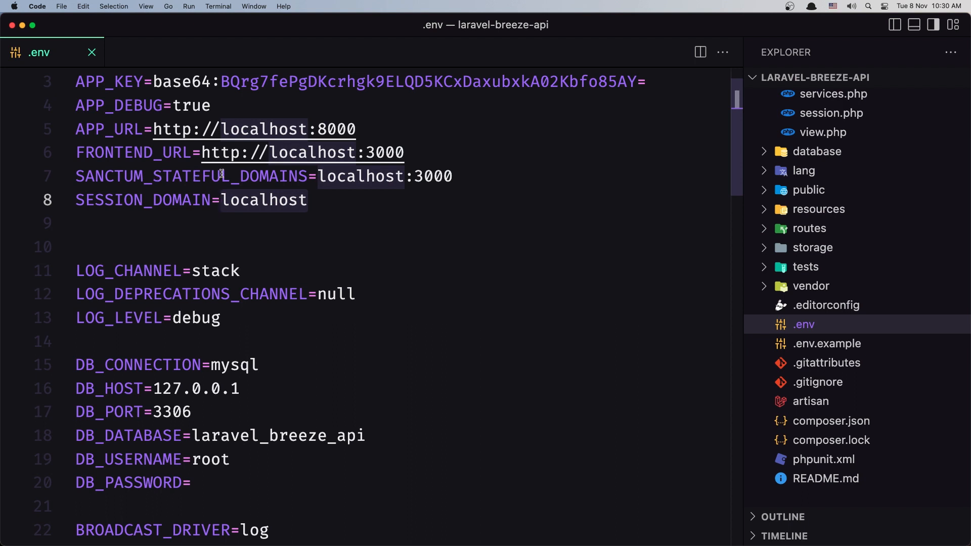
pyautogui.moveTo(292, 179)
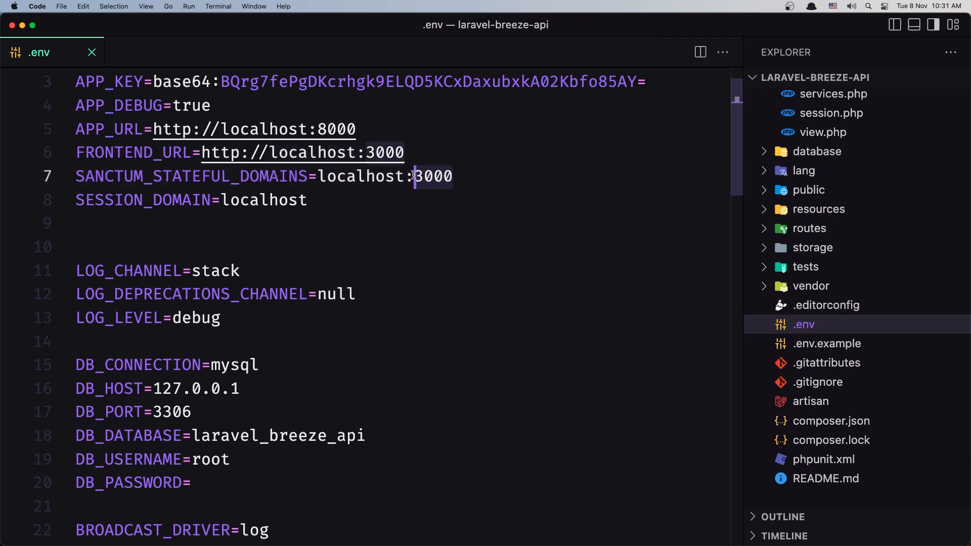
pyautogui.write('517')
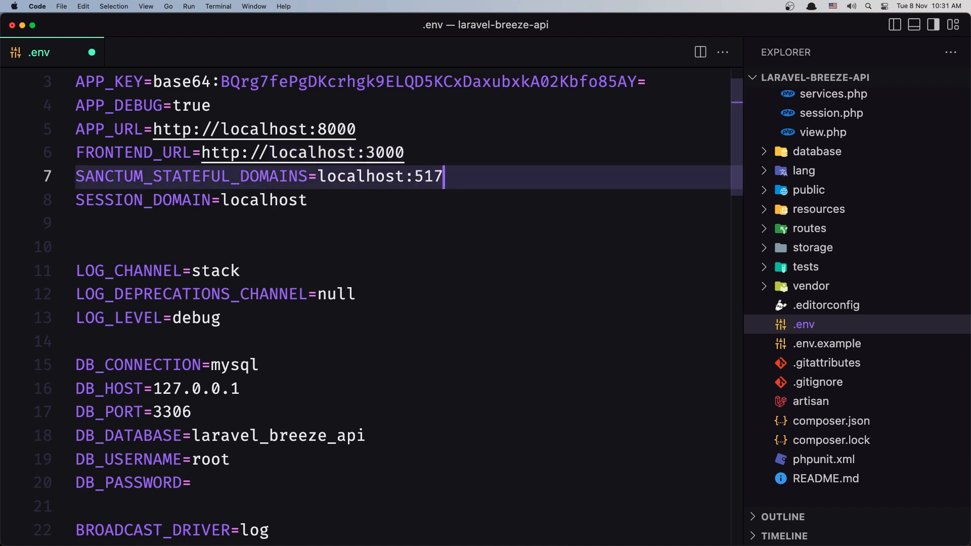
pyautogui.write('3')
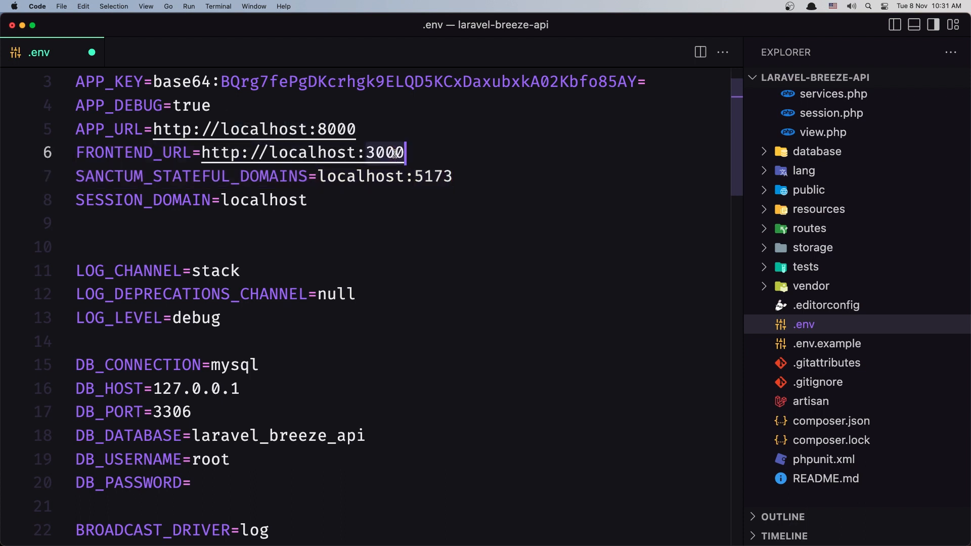
pyautogui.write('5173')
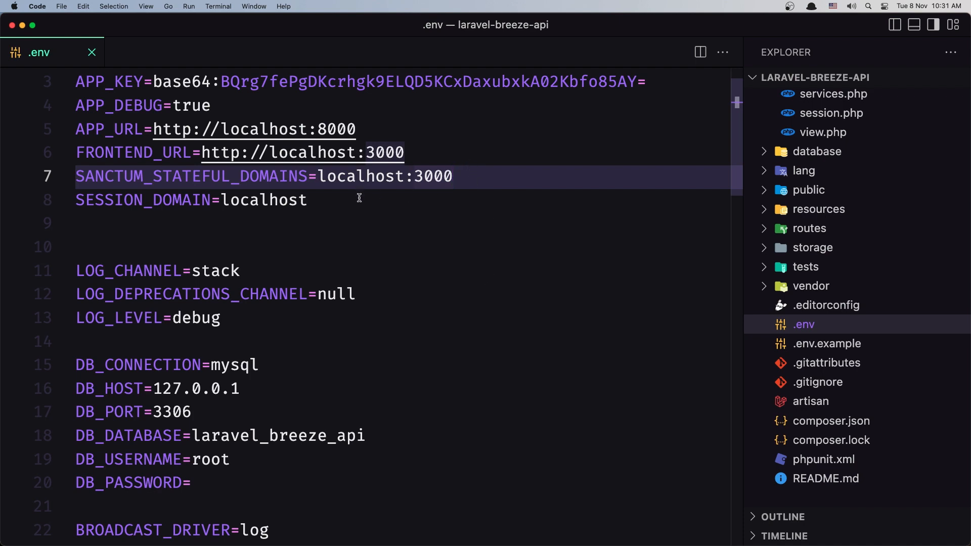
pyautogui.scroll(-3)
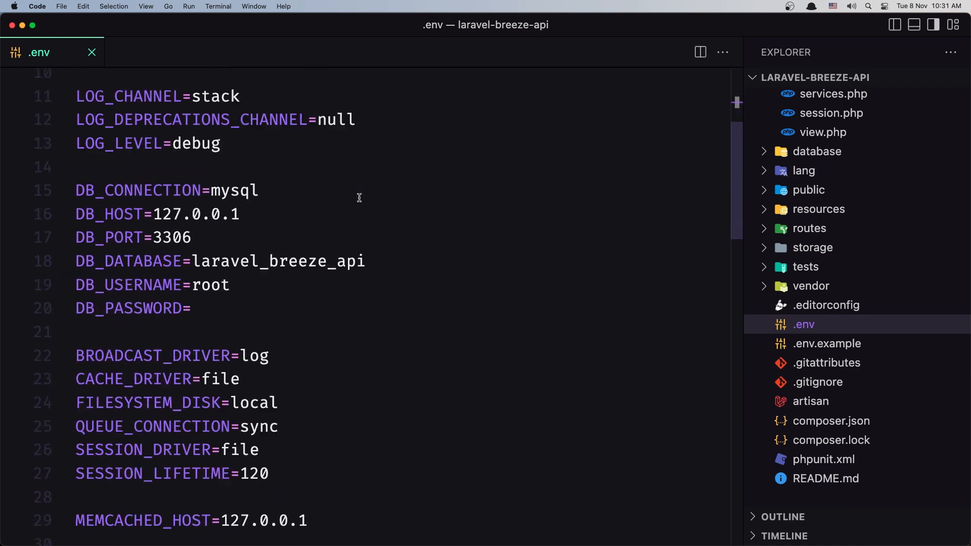
pyautogui.scroll(-3)
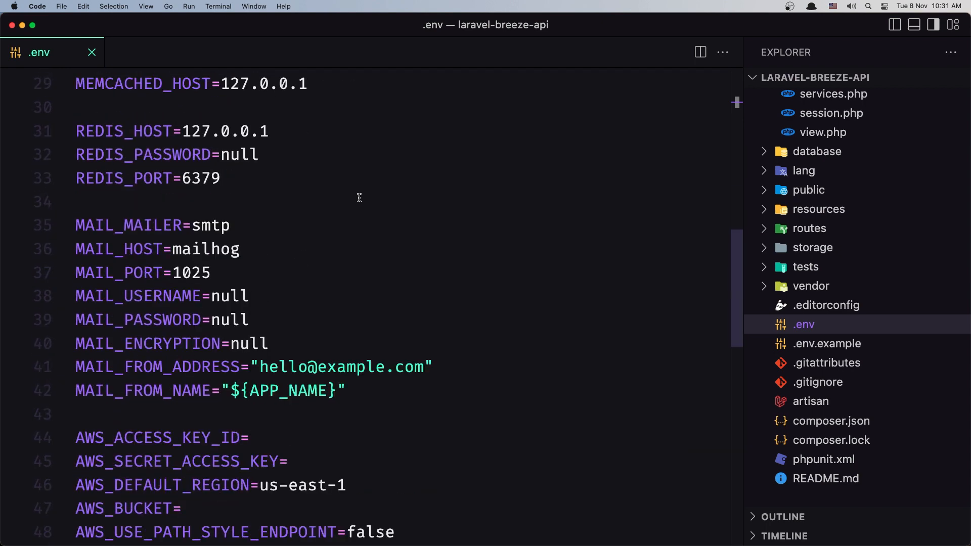